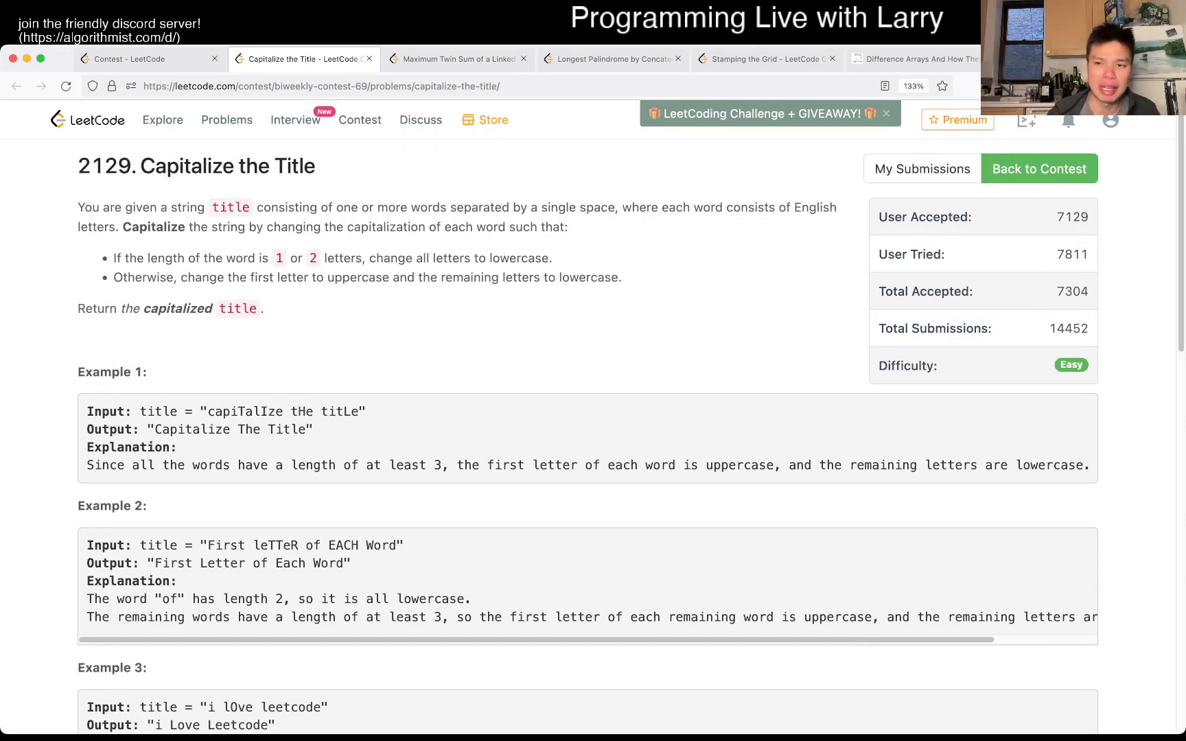
Draft Capitalize the Title as return title.capitalize(), then switch to the Twin Sum problem.
scroll(down, 3)
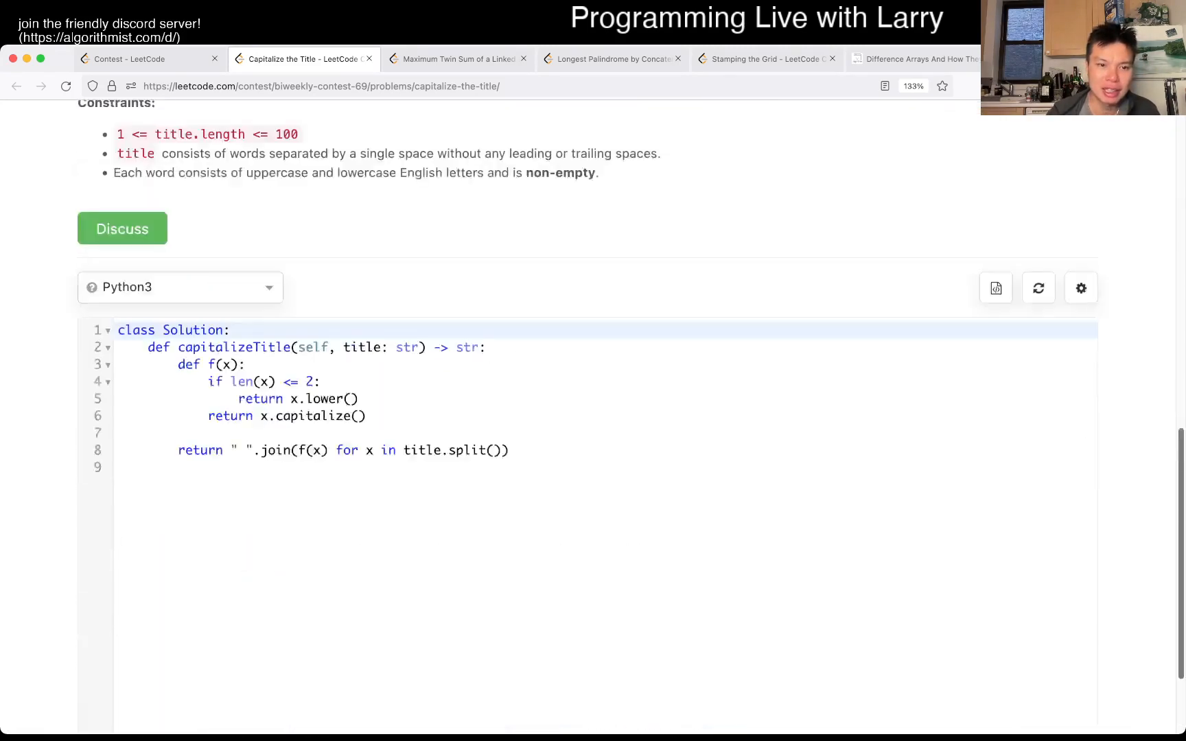
scroll(up, 3)
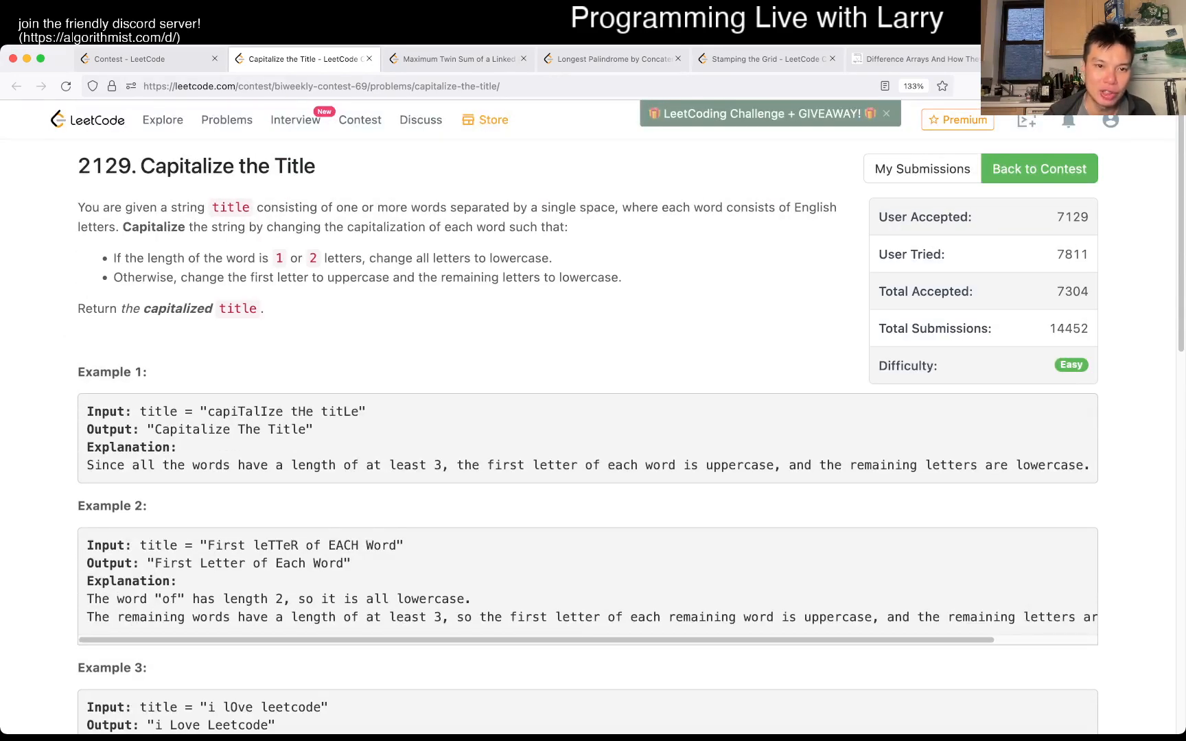
scroll(down, 3)
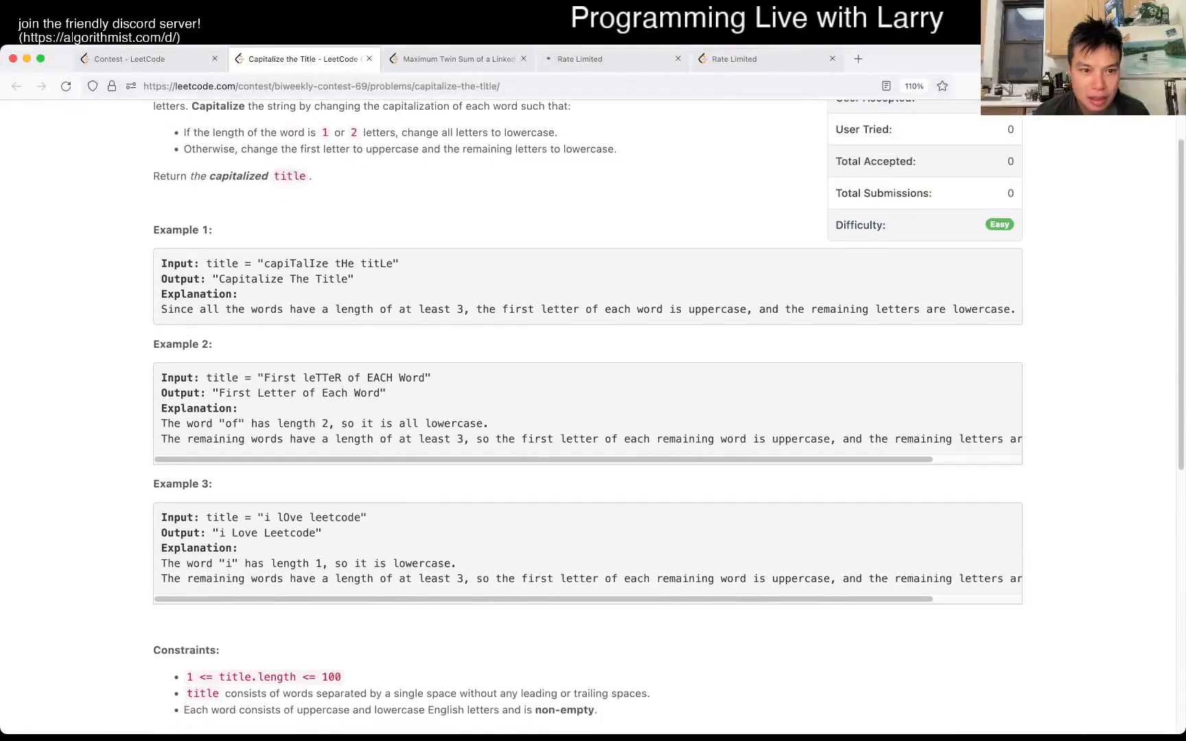
scroll(down, 3)
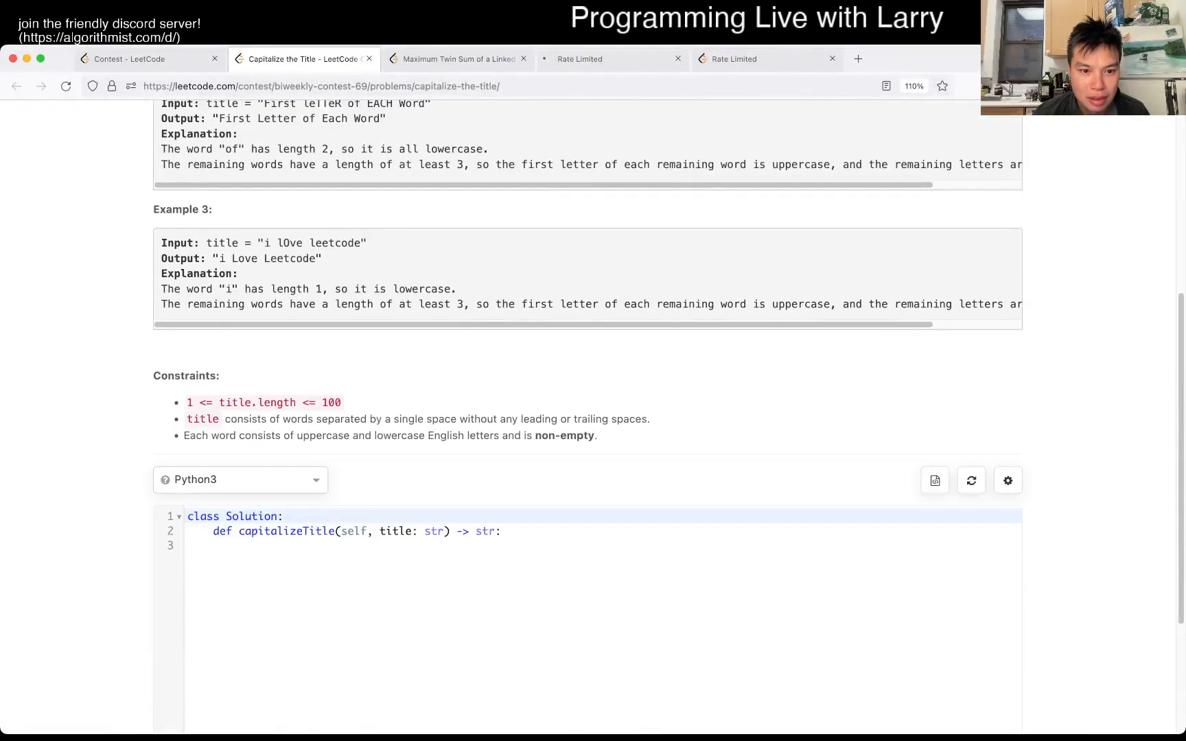
text(return title.capitalize()
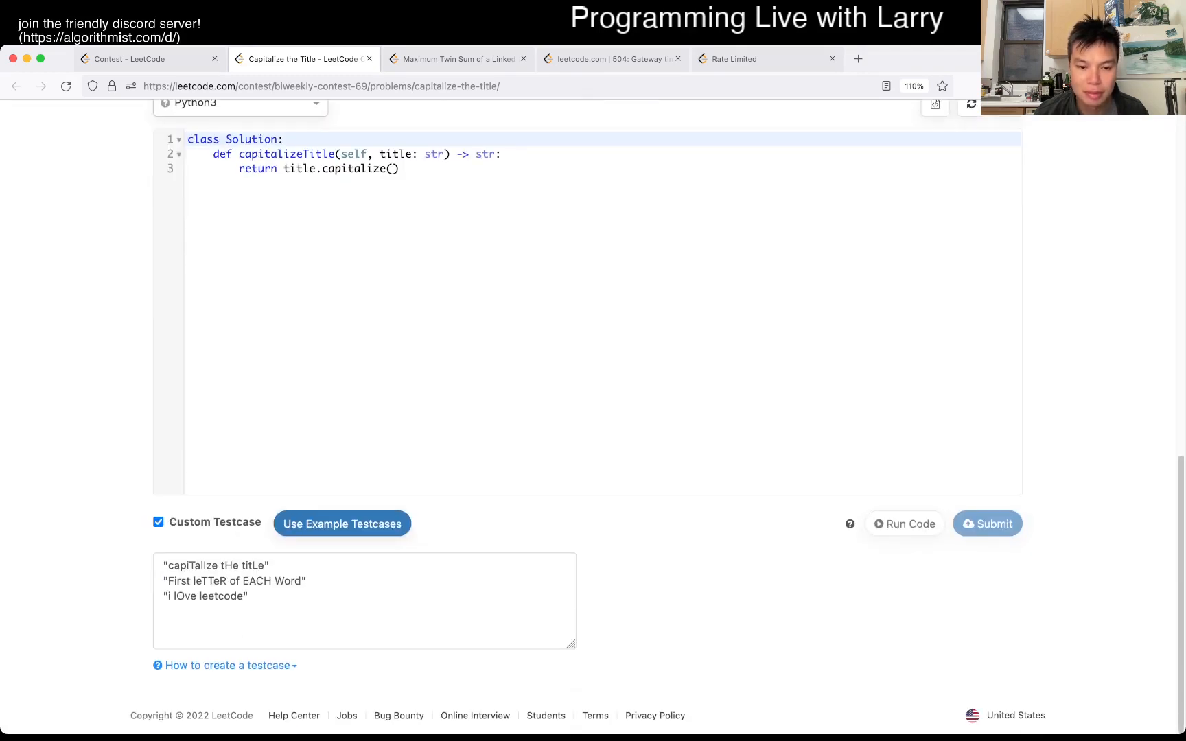
click(459, 59)
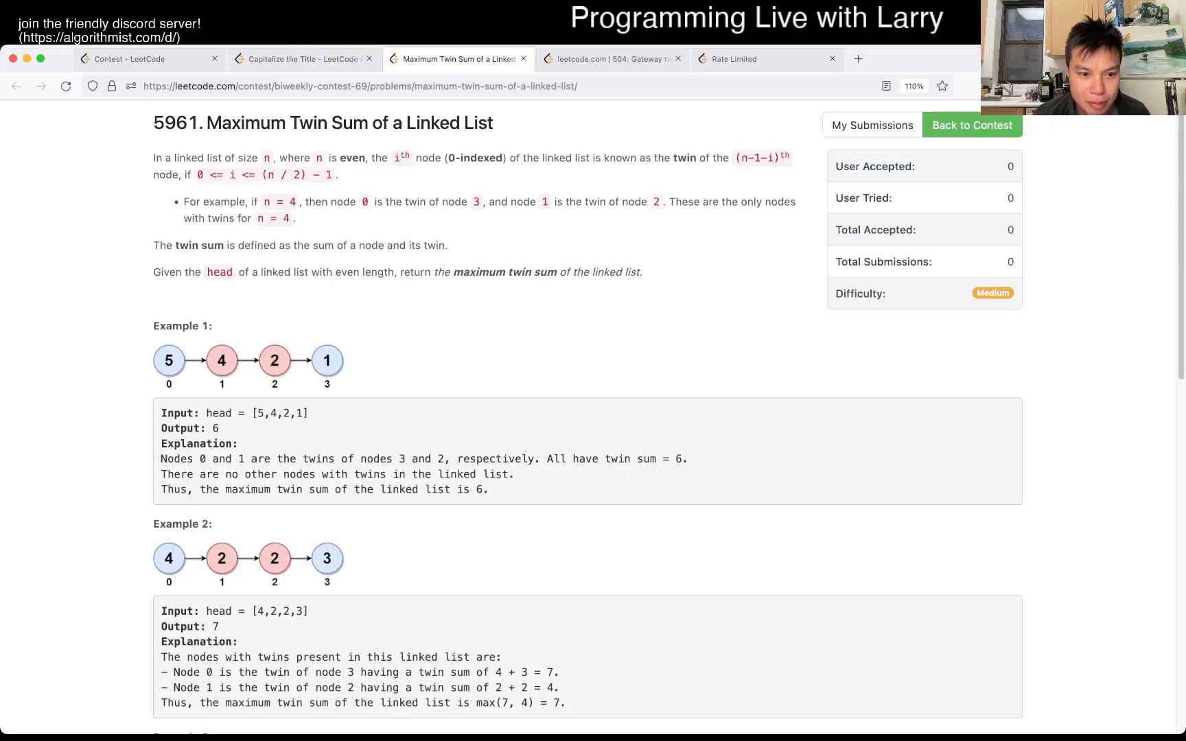
Check the Capitalize the Title run result, then return to the Twin Sum editor.
scroll(down, 3)
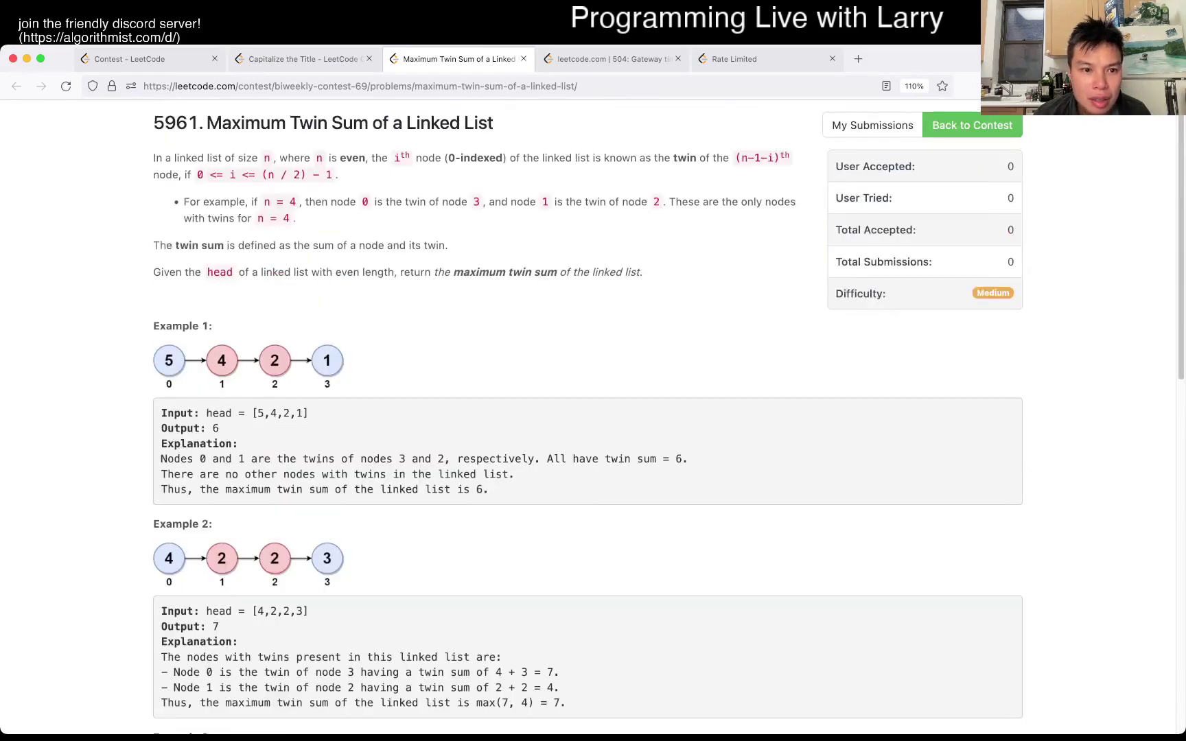
scroll(down, 3)
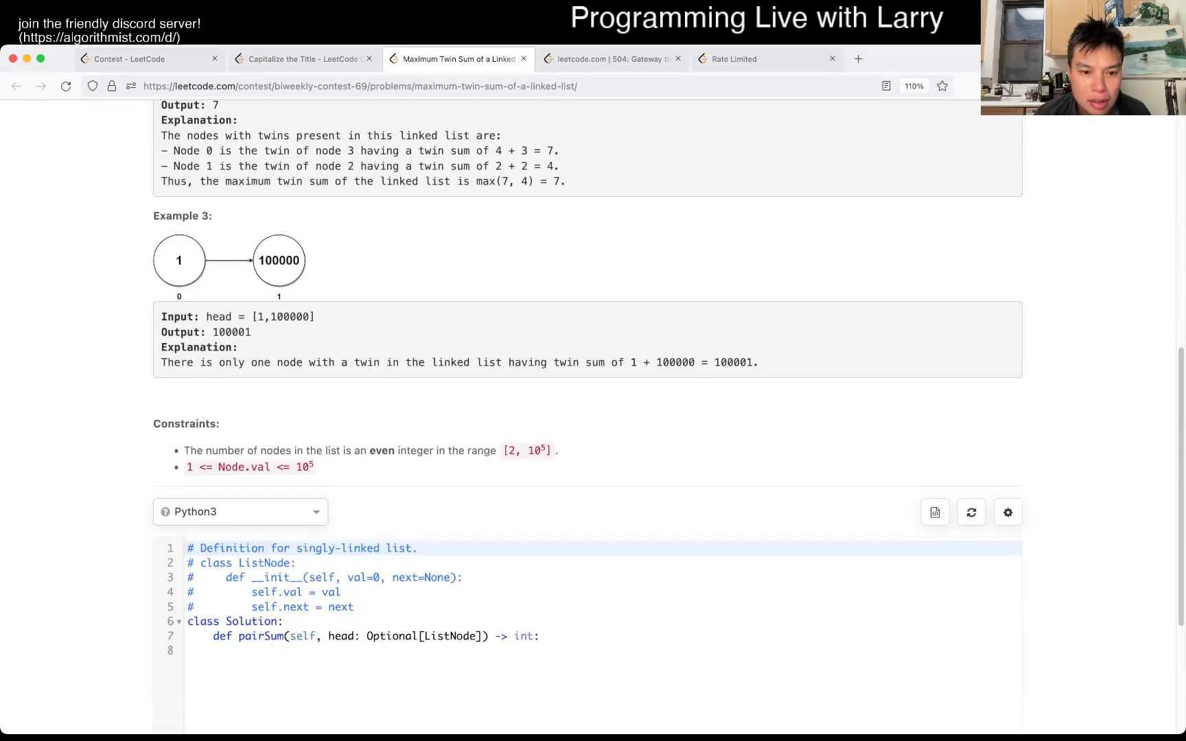
click(303, 59)
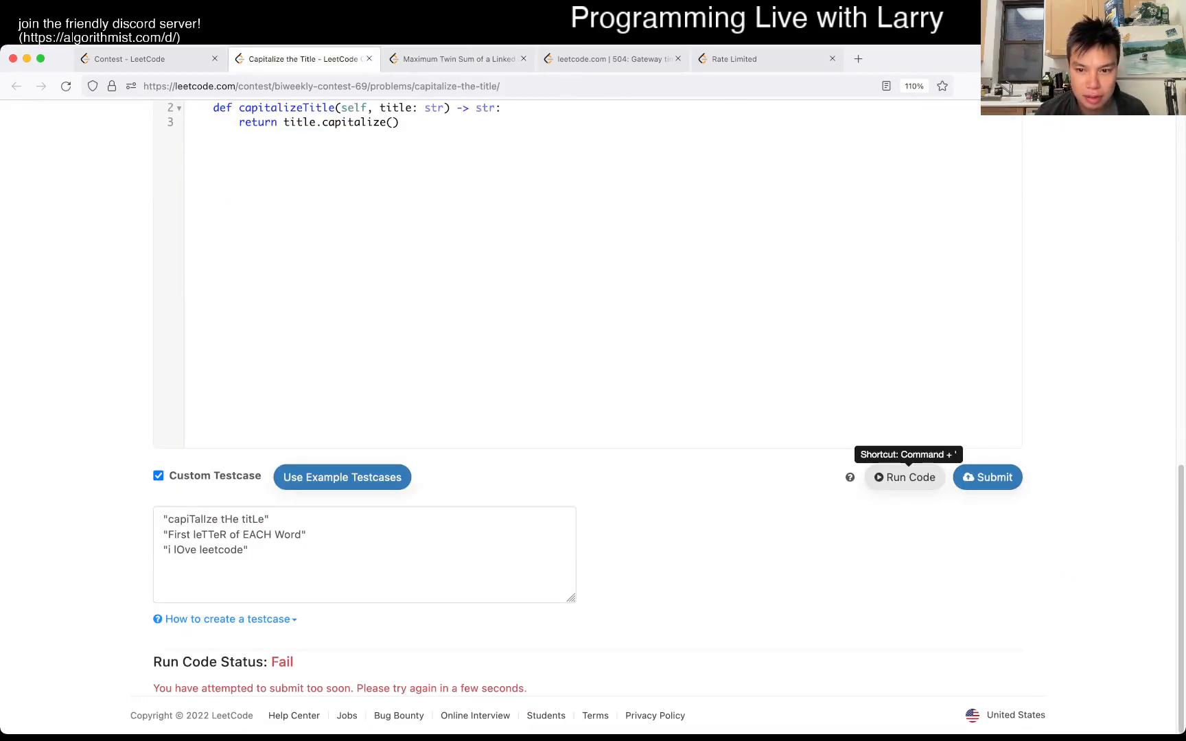
click(453, 59)
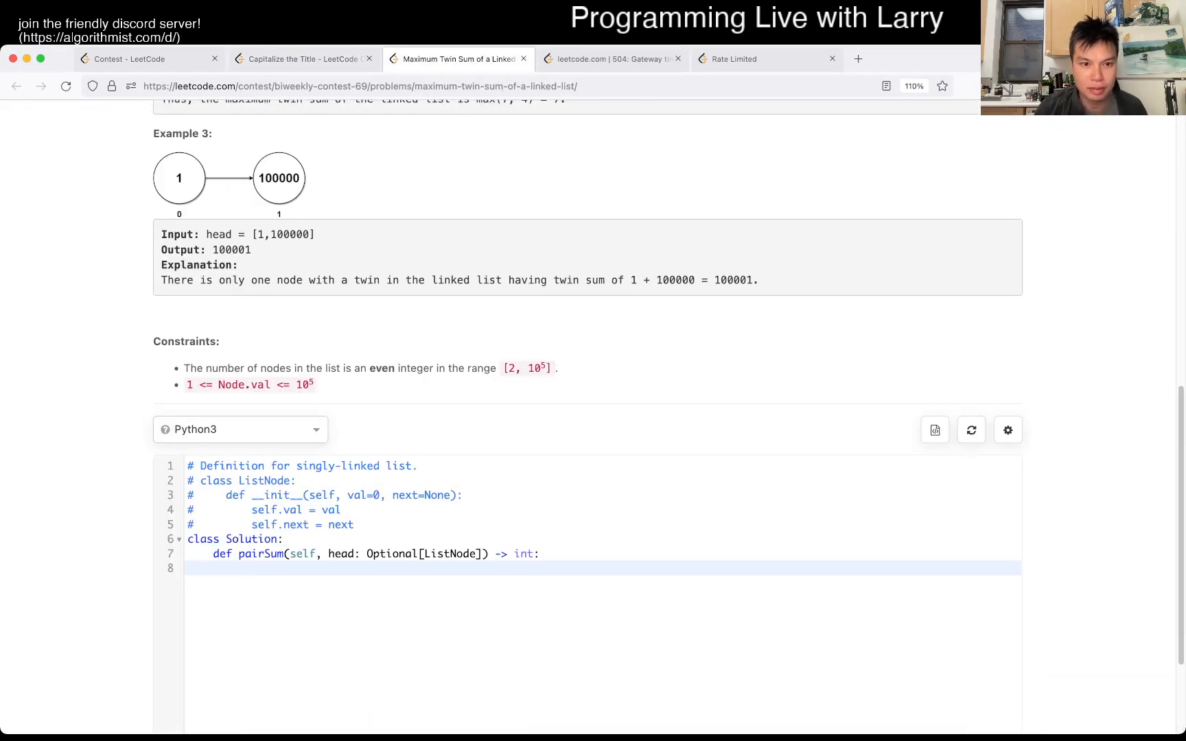
Write a while loop from head appending each node's value to arr.
text(arr = [])
text(cr)
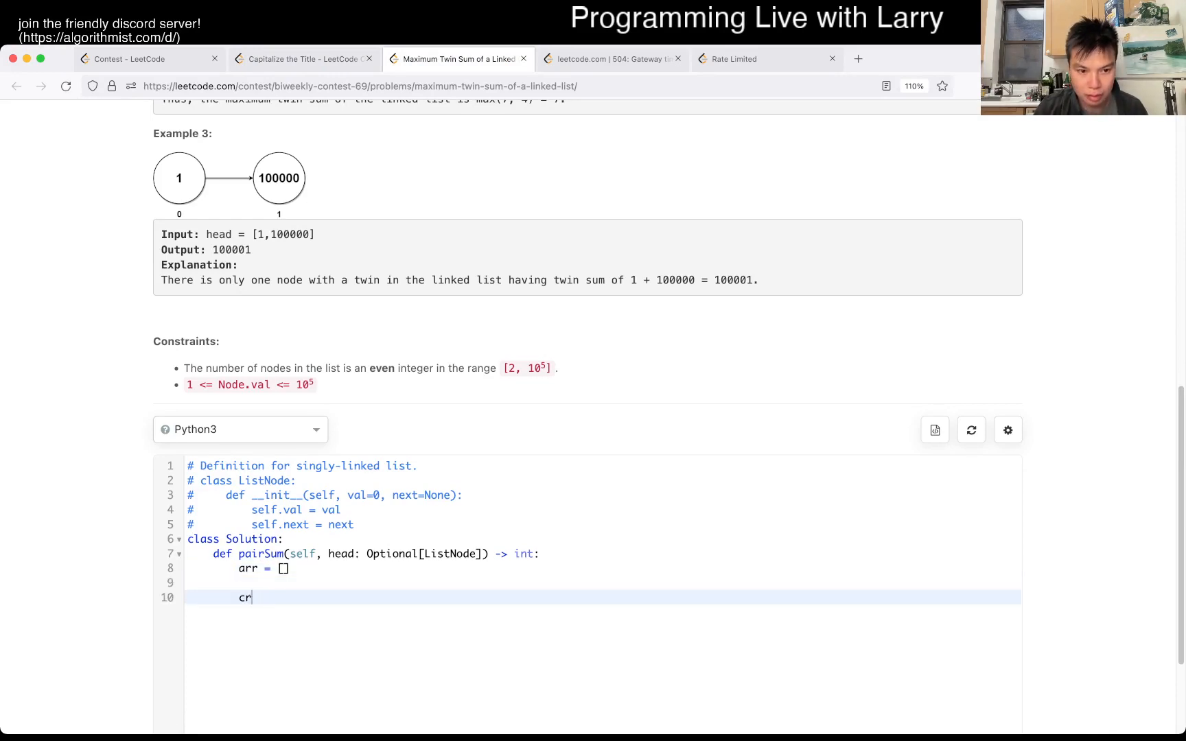
text(current = head)
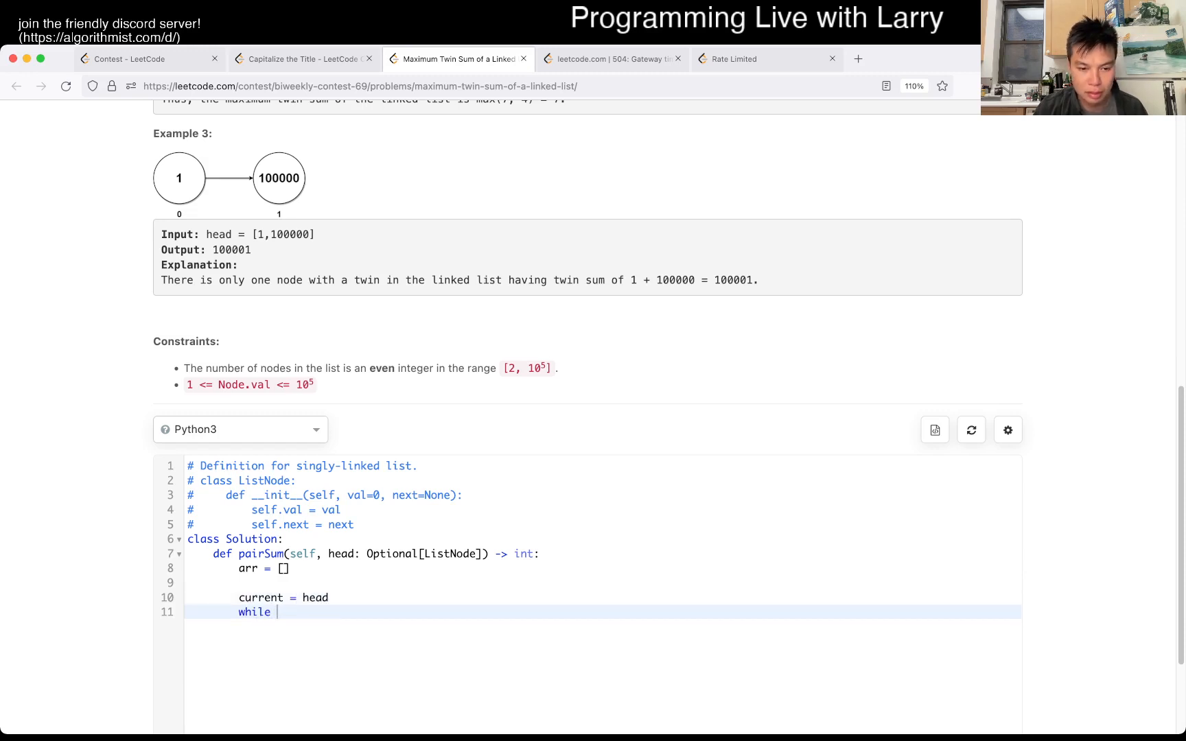
text(current is not None:)
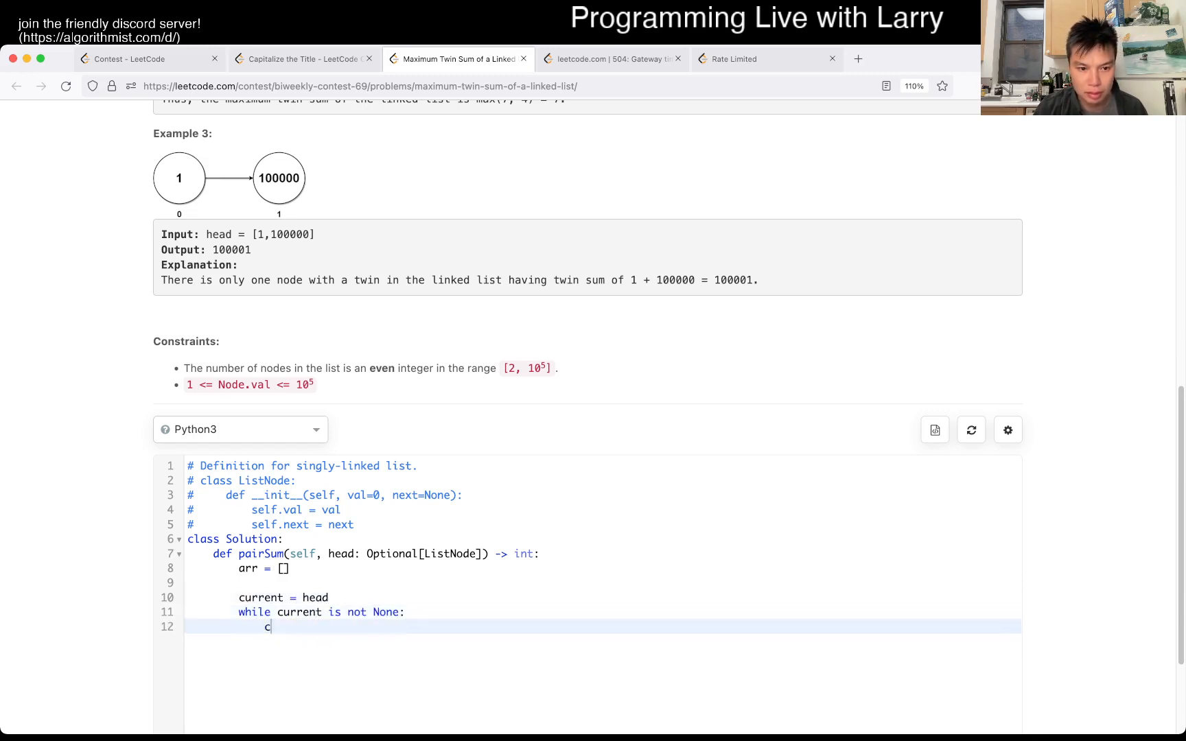
text(current = current.)
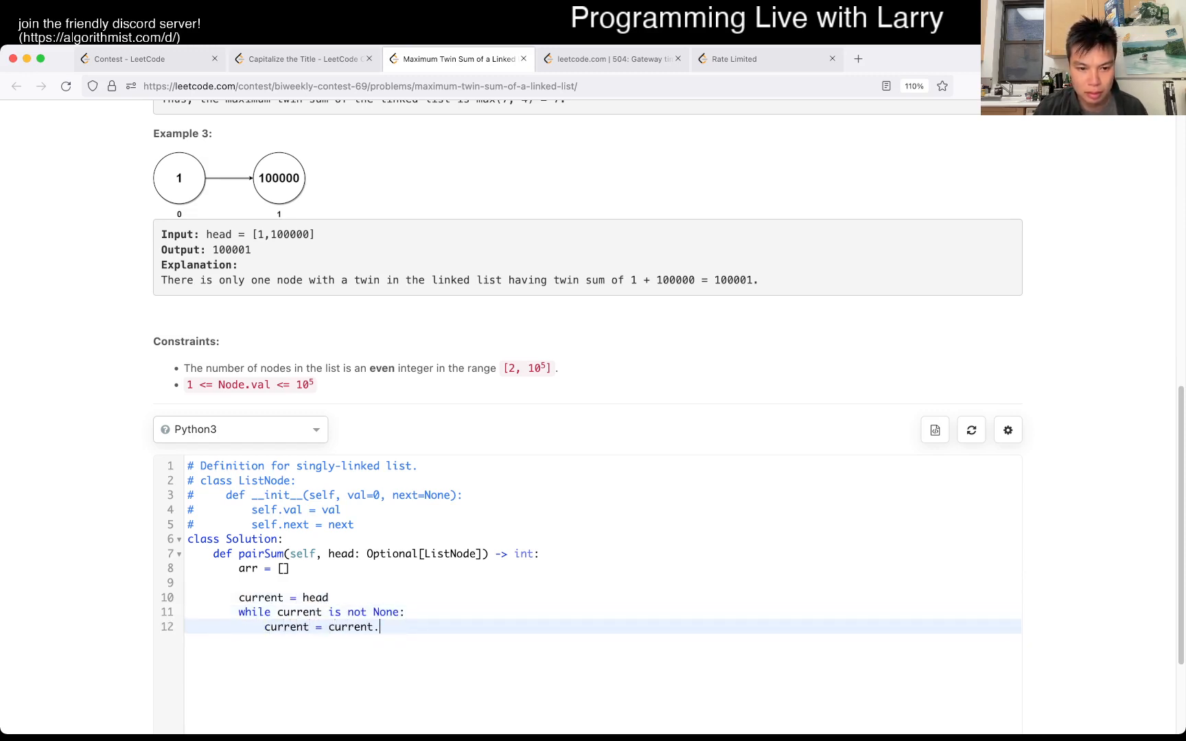
text(next)
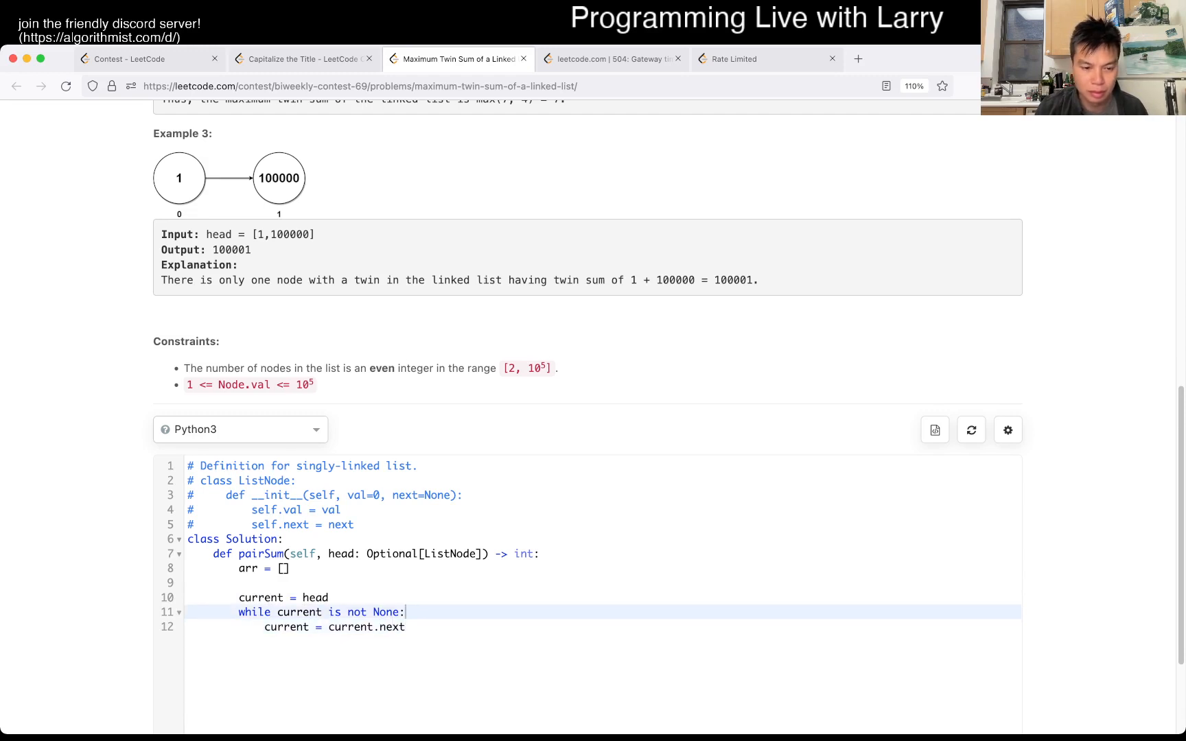
text(arr.append(cur)
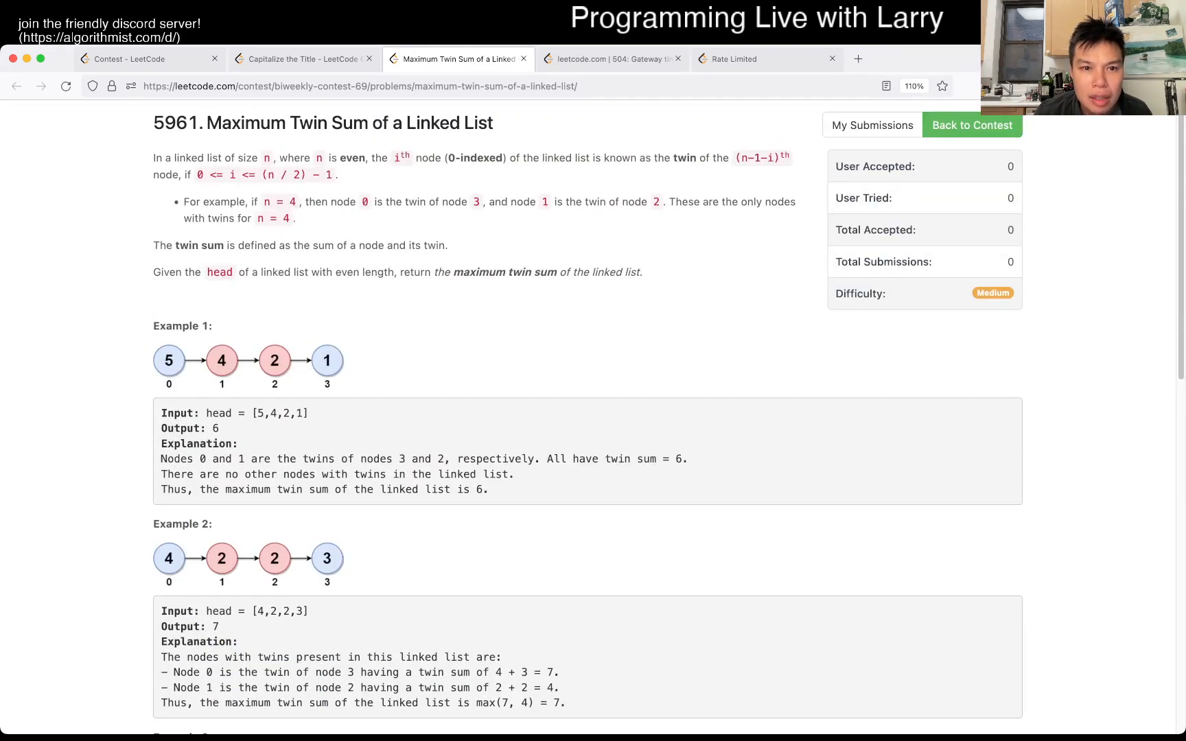
Set N = len(arr), track best = max(best, arr[i] + arr[N - i - 1]), and submit.
scroll(down, 3)
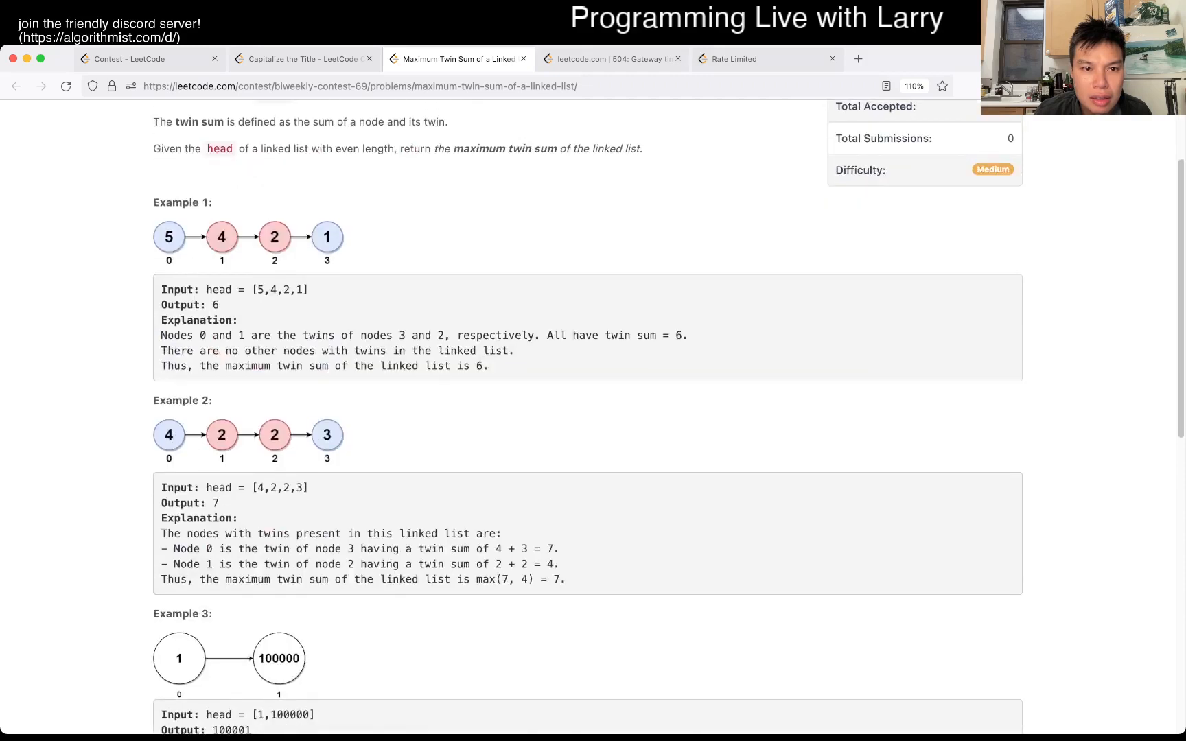
scroll(down, 3)
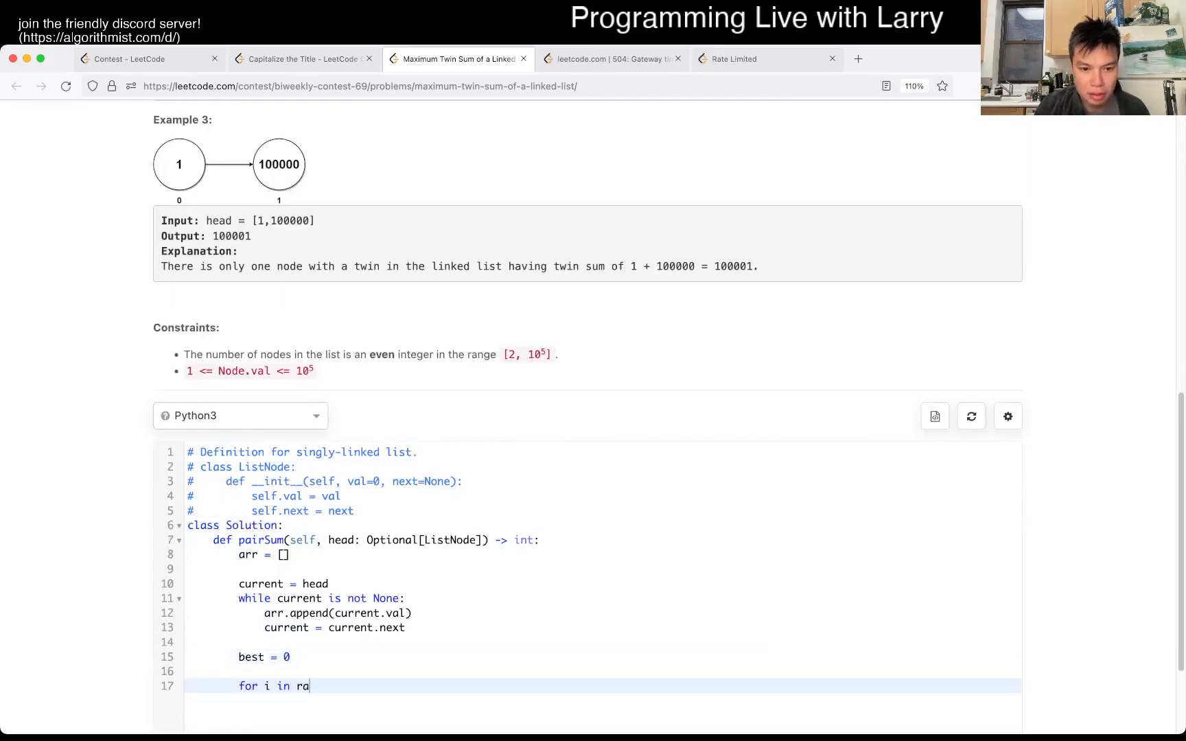
text(N)
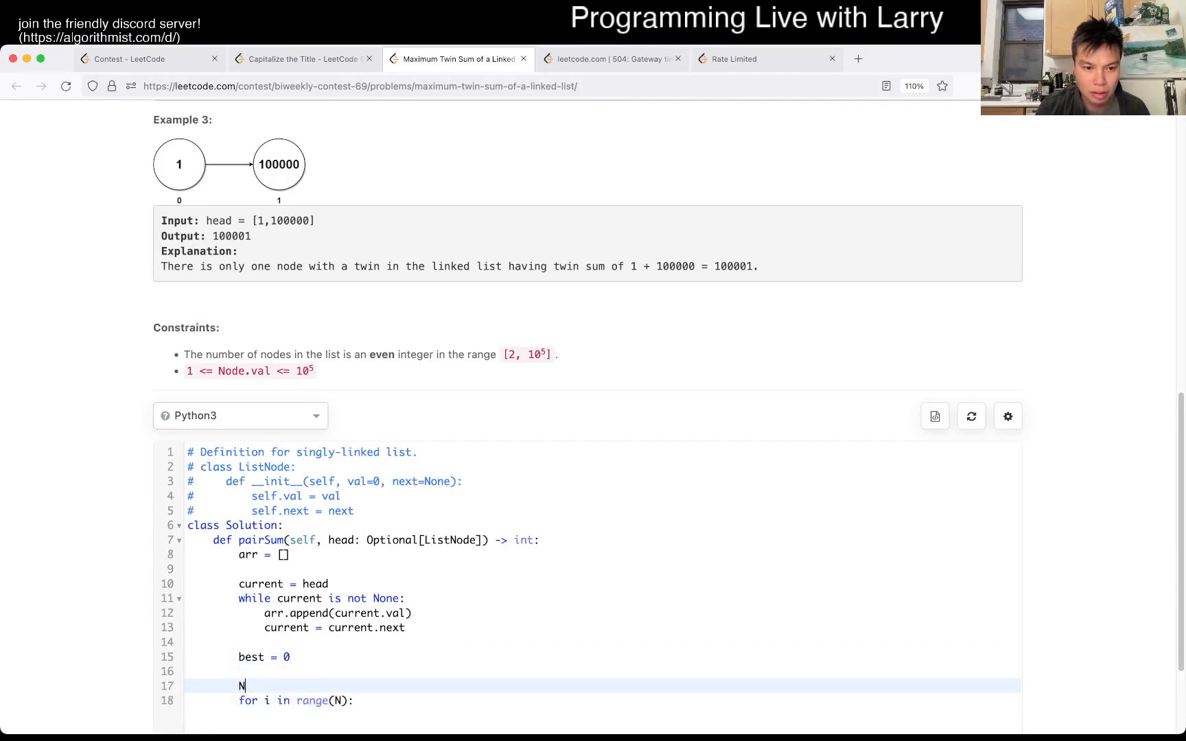
text(= len(arr))
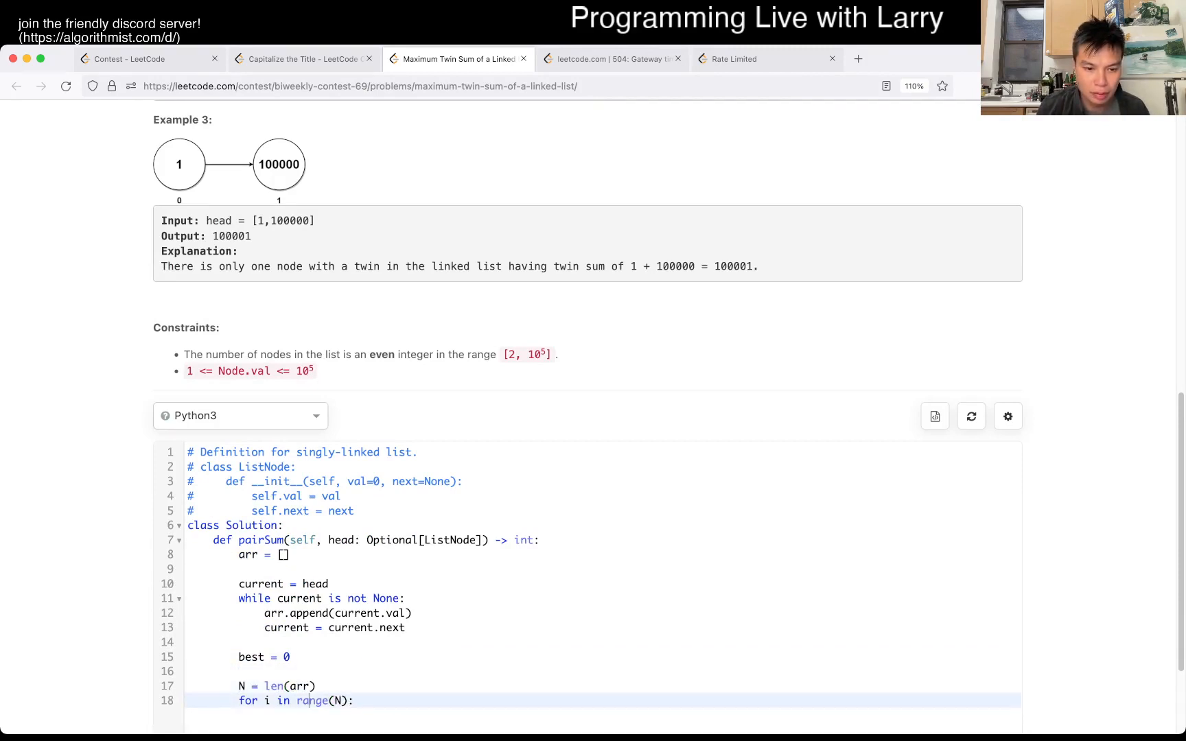
text(best = max(best,)
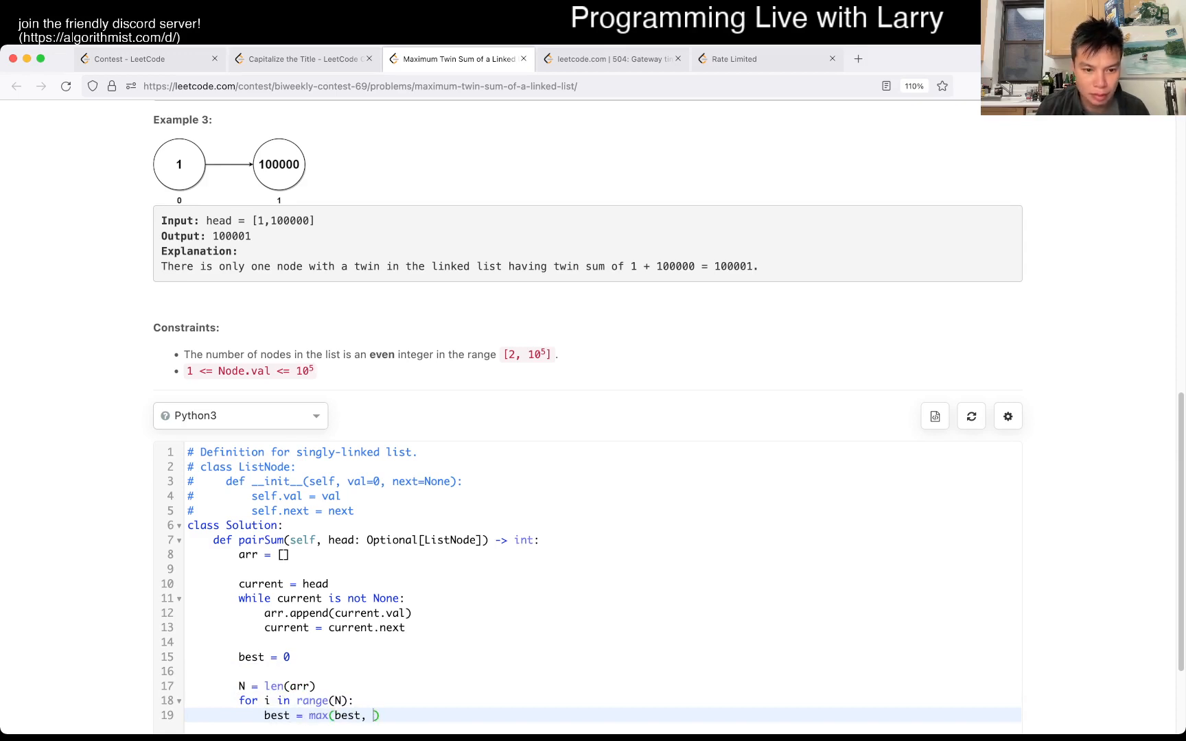
text(arr[i] + arr[)
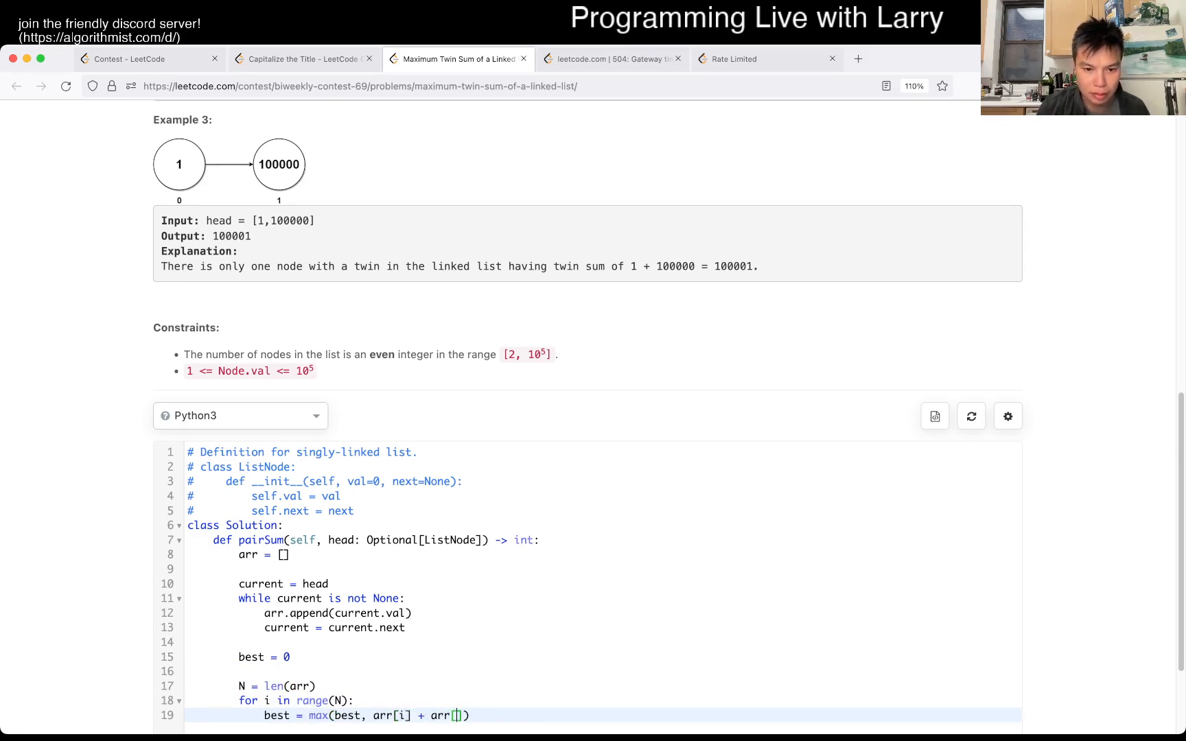
text(N - i - 1)
text(return best)
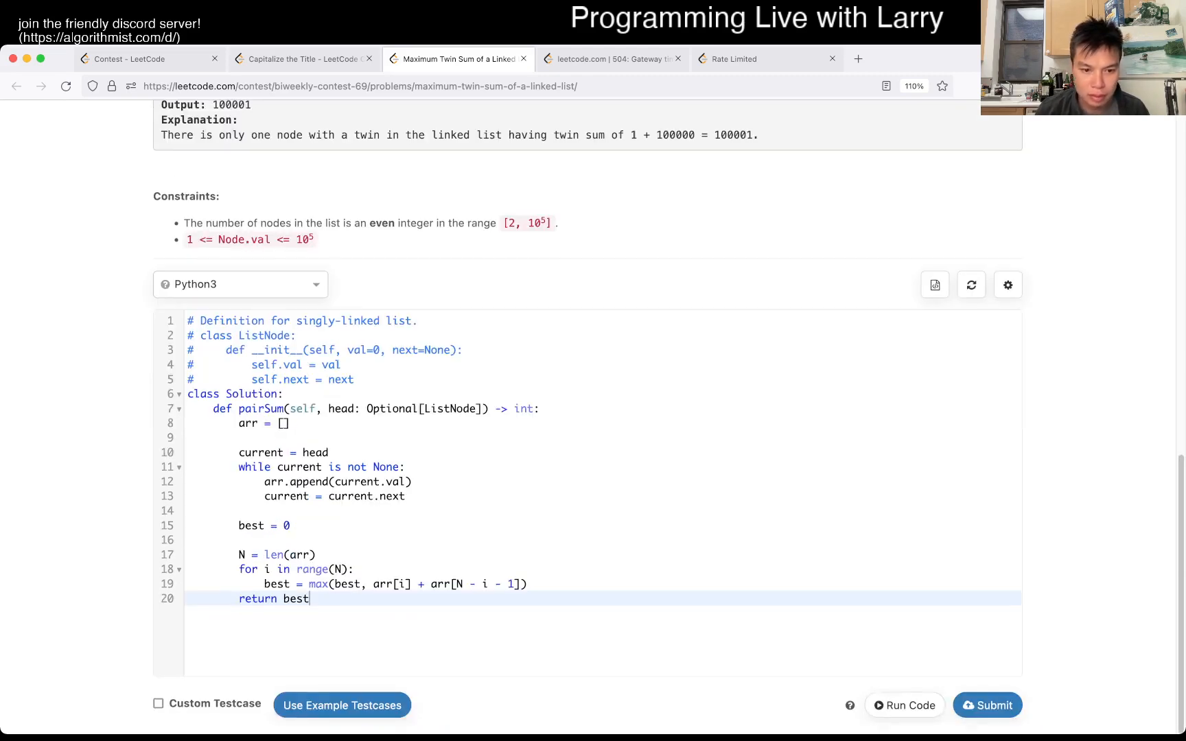
click(159, 723)
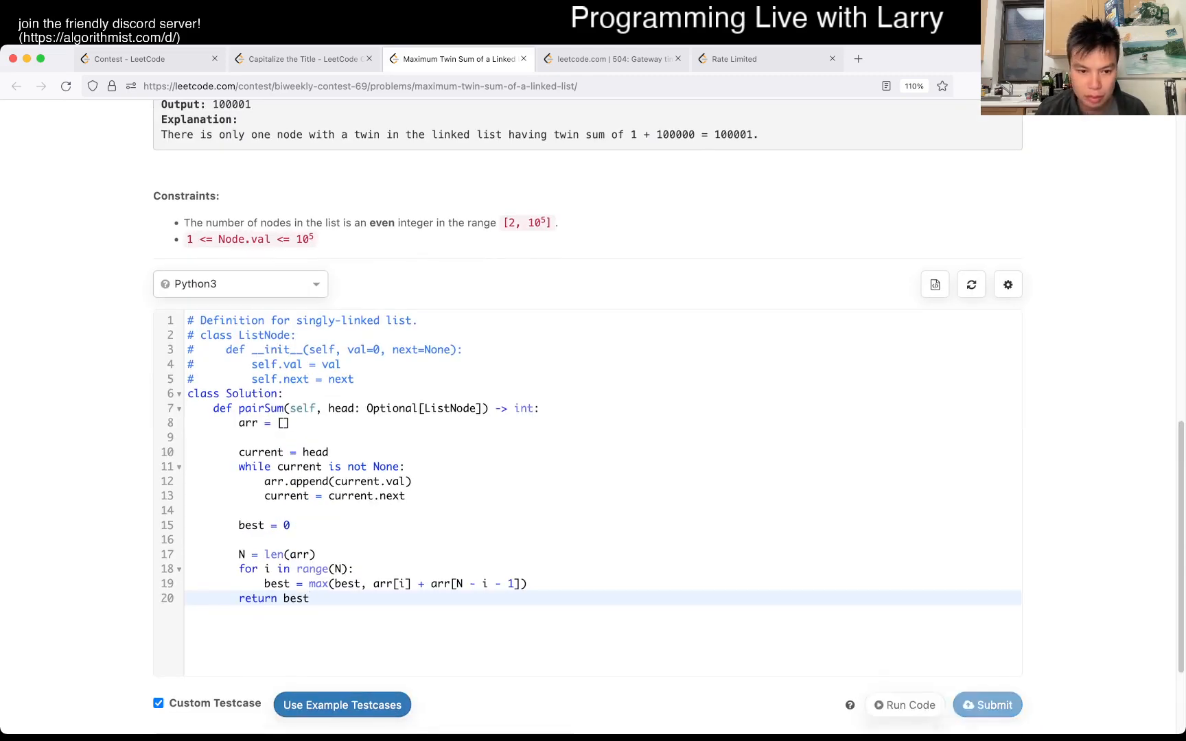
click(302, 59)
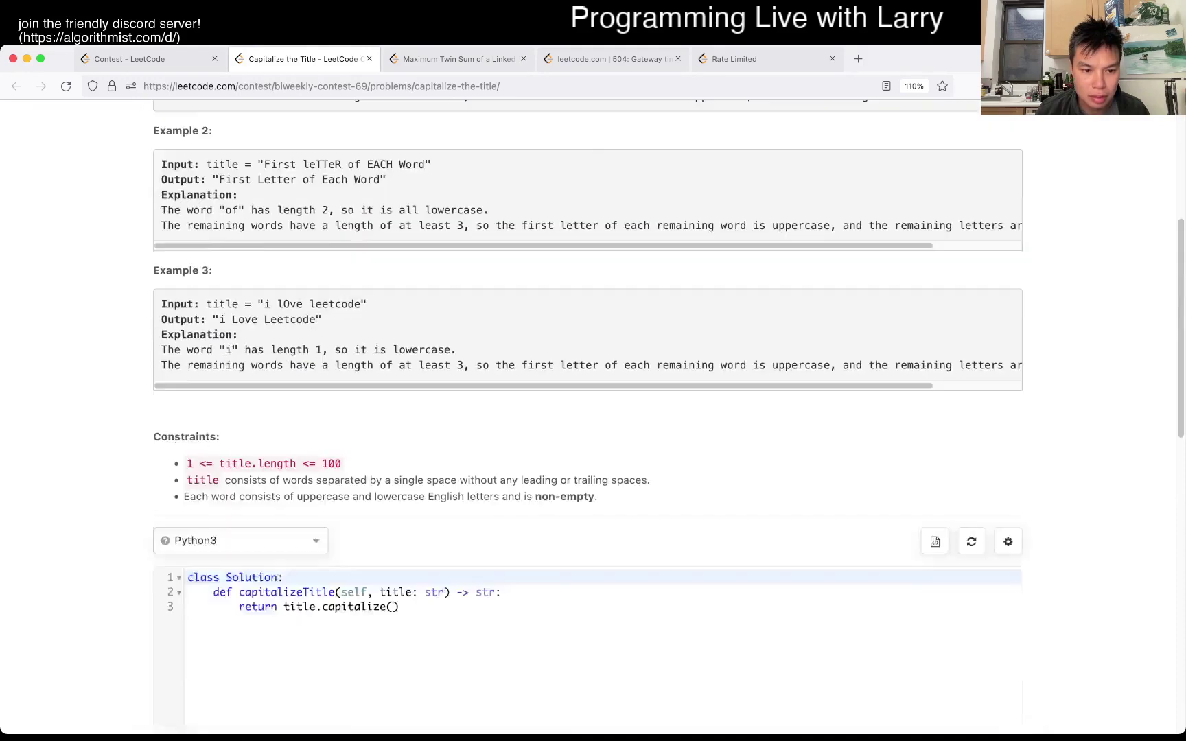
click(904, 166)
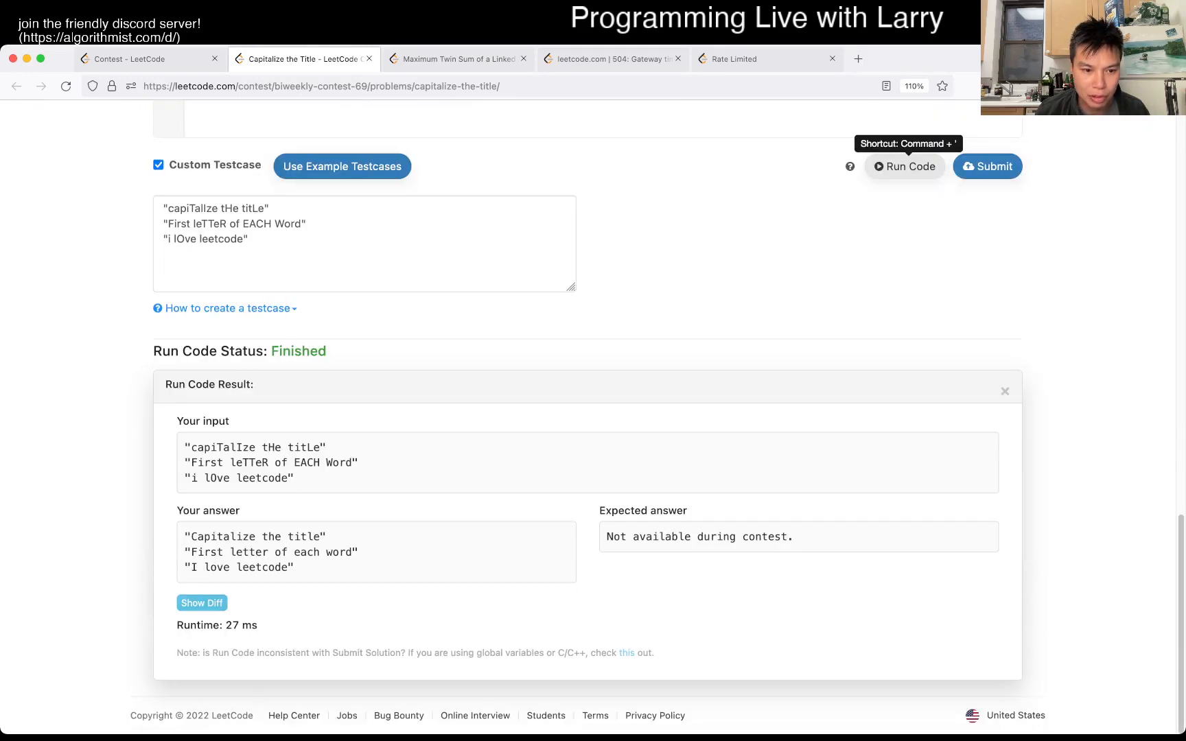
click(460, 59)
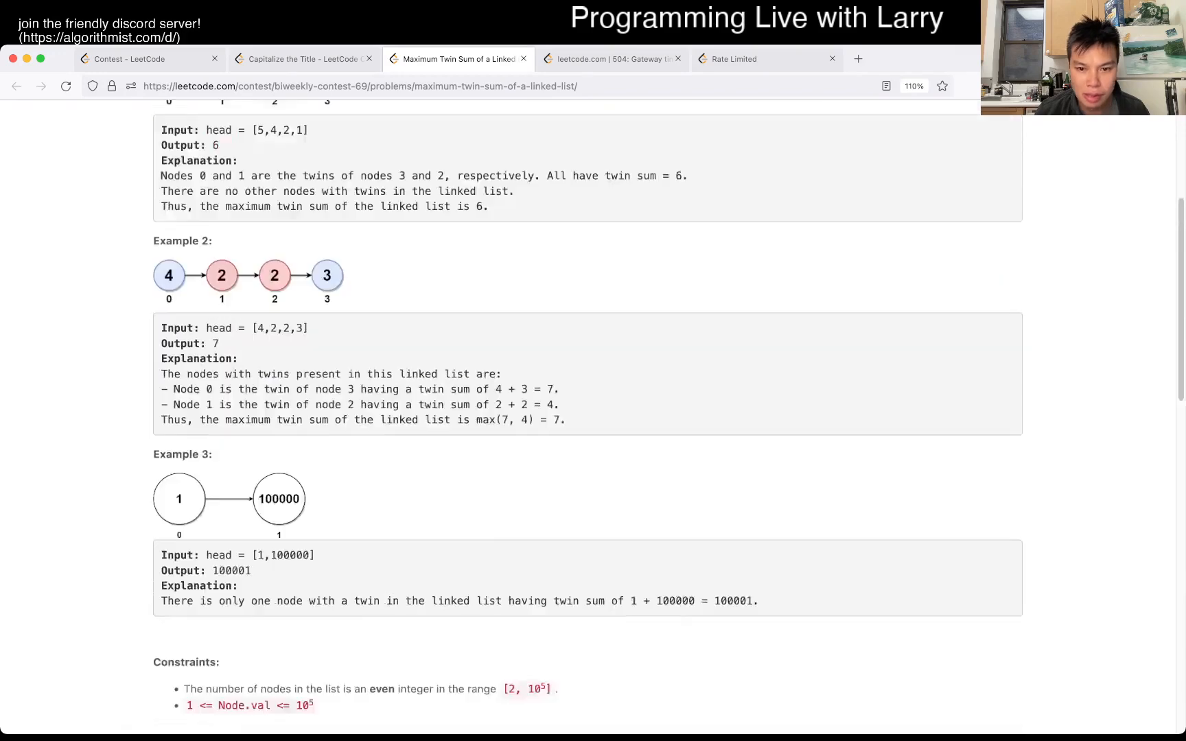
scroll(down, 3)
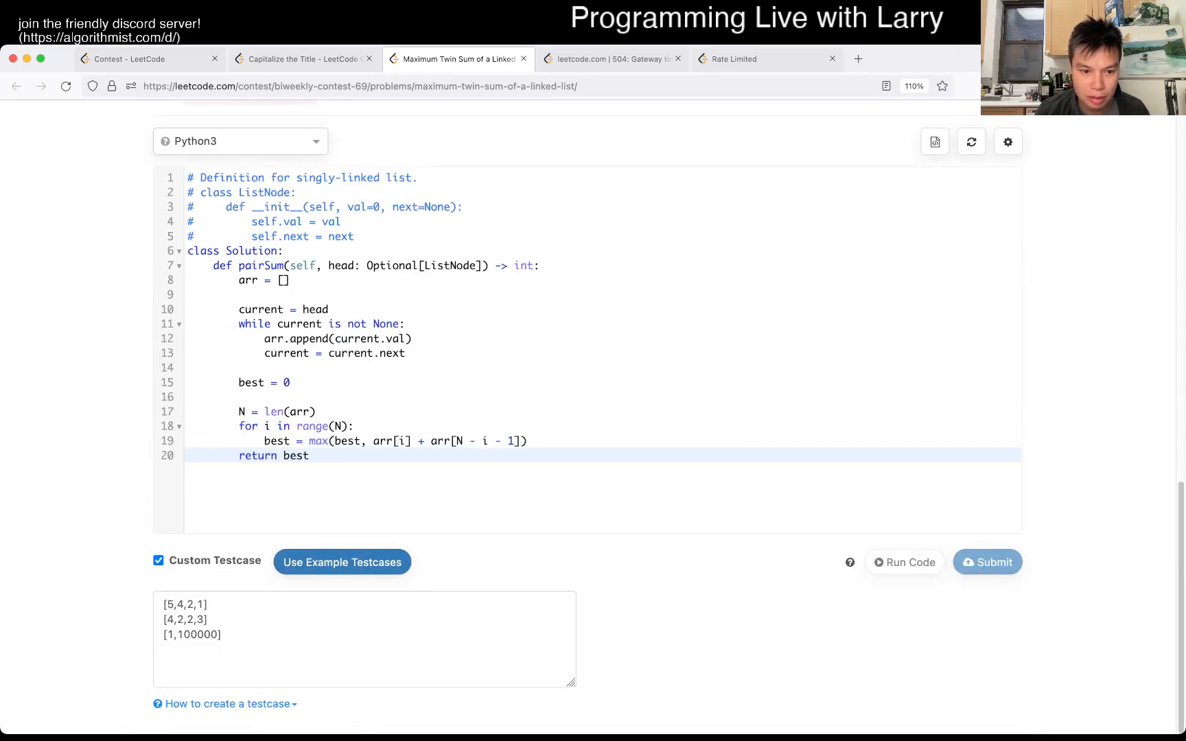
click(303, 58)
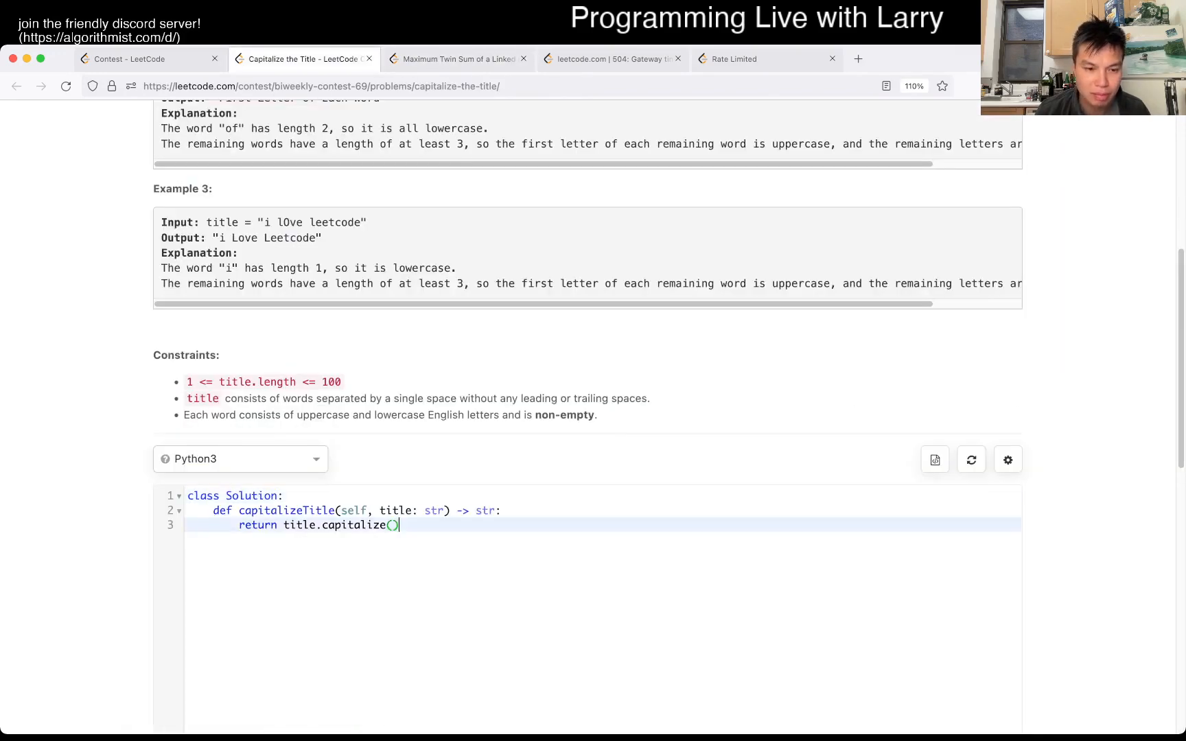
Change the return to " ".join(x.capitalize() for x in title.split()) and run it.
scroll(down, 3)
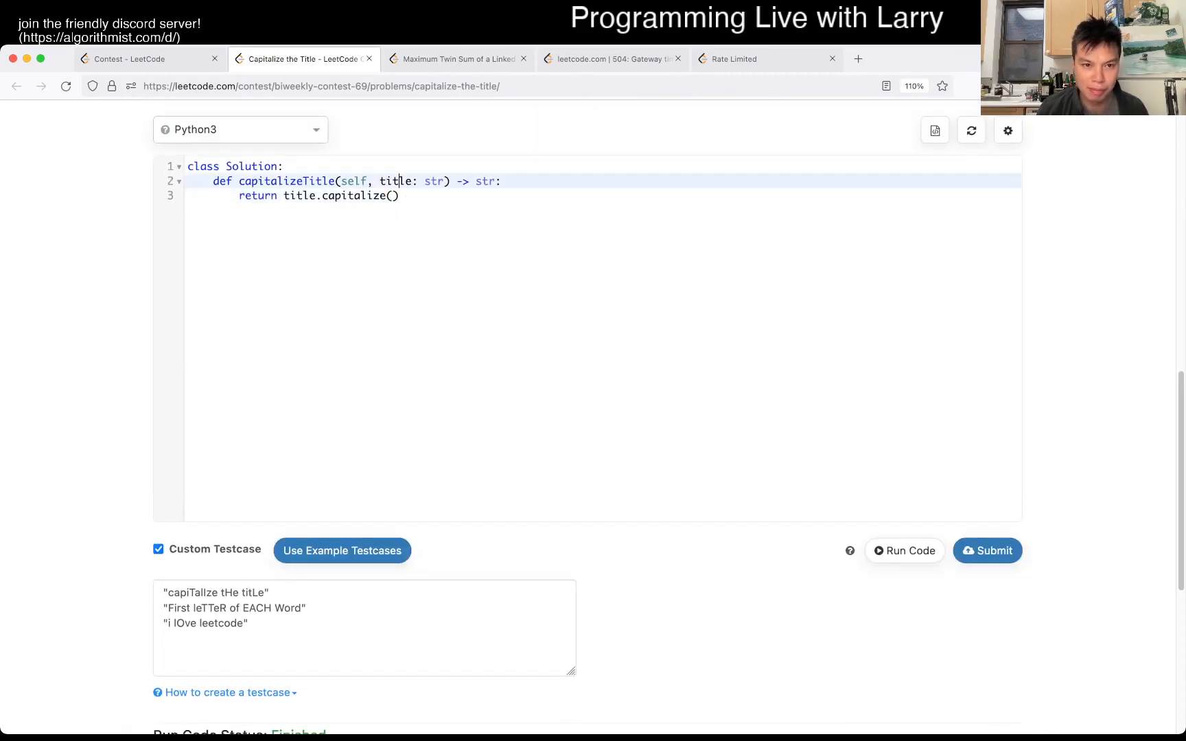
text(title.split)
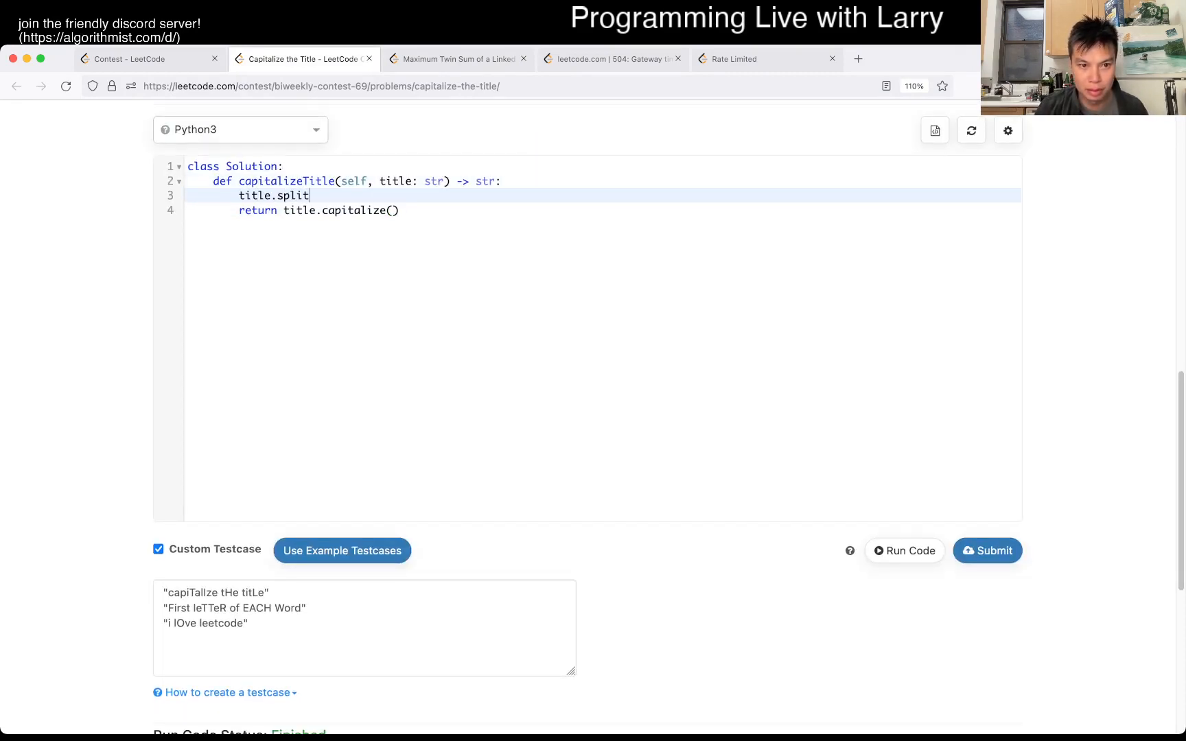
text(())
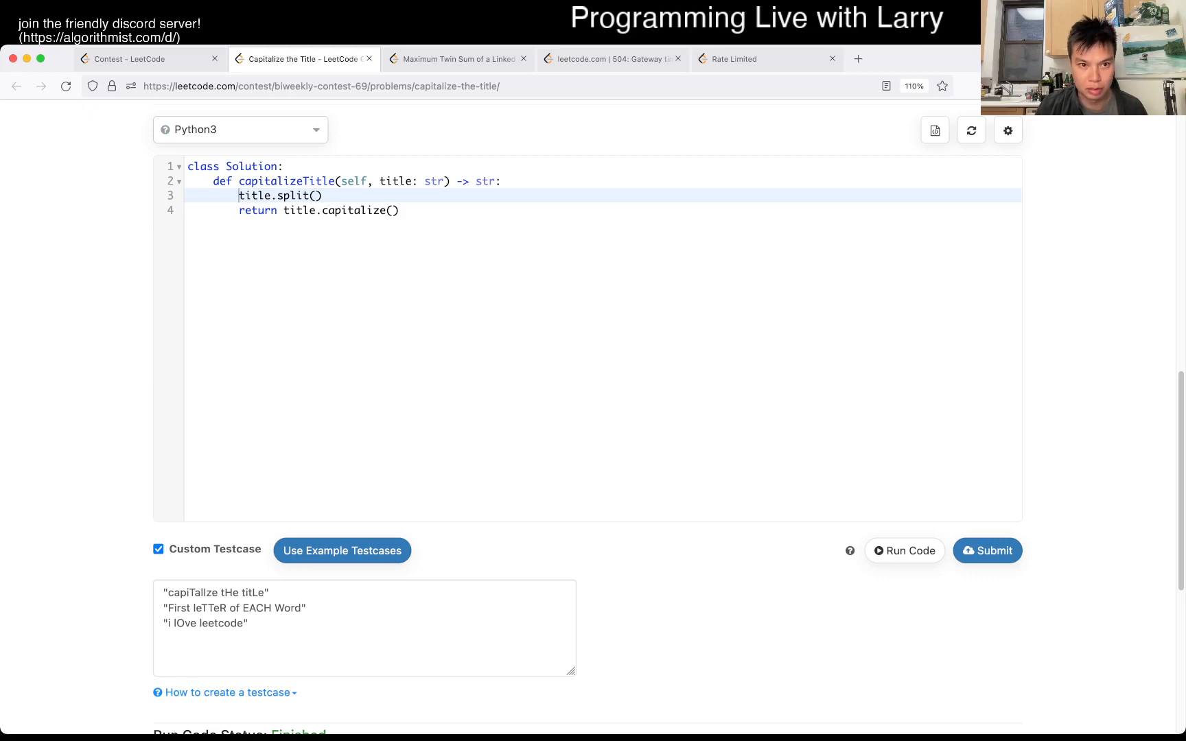
text(x. for x in)
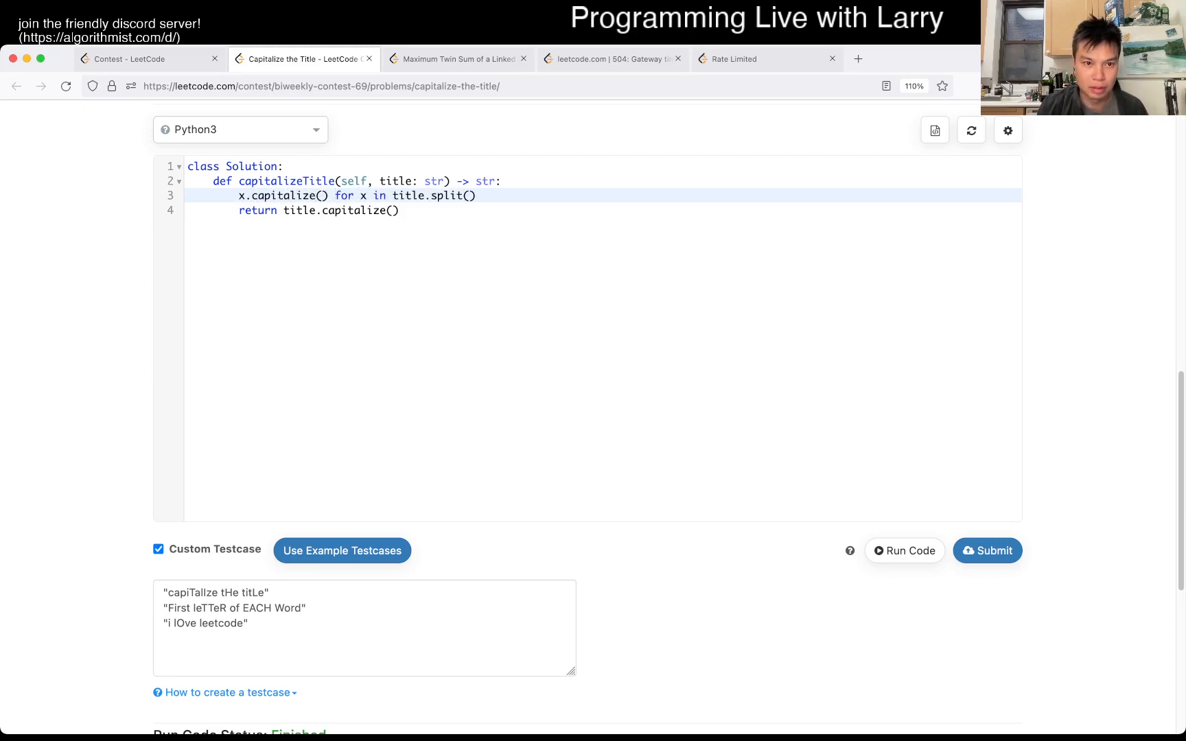
text(retu)
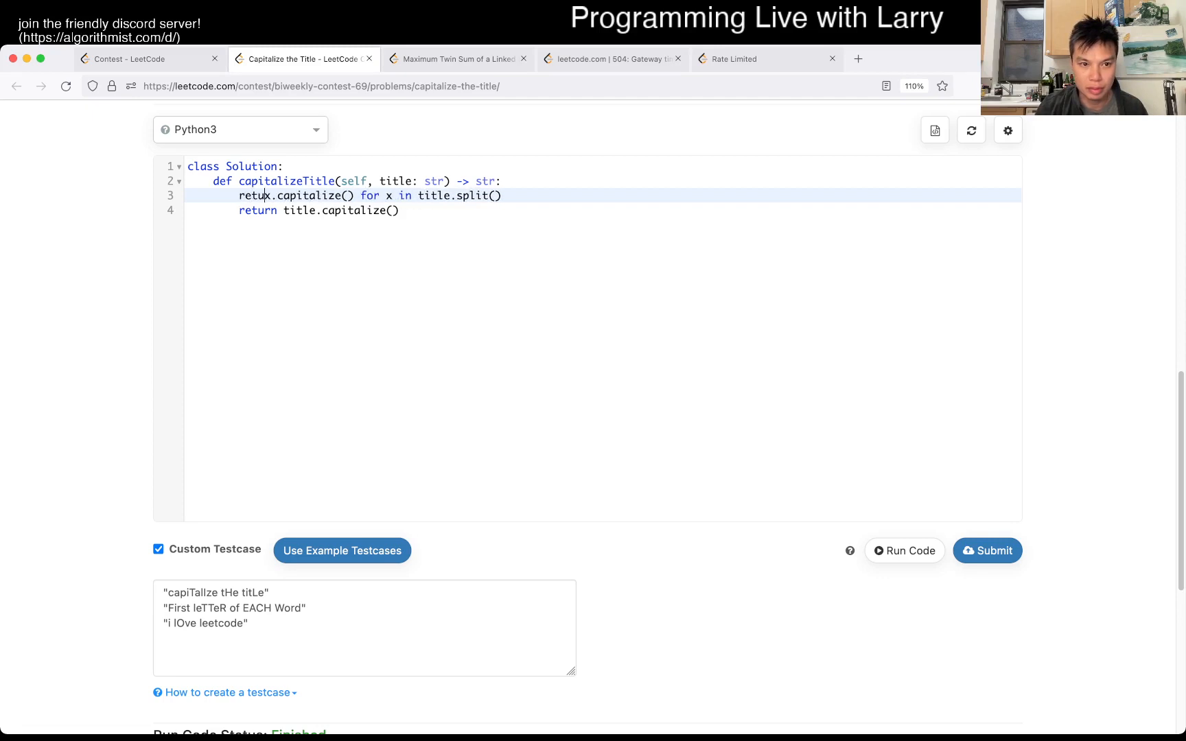
text("".join()
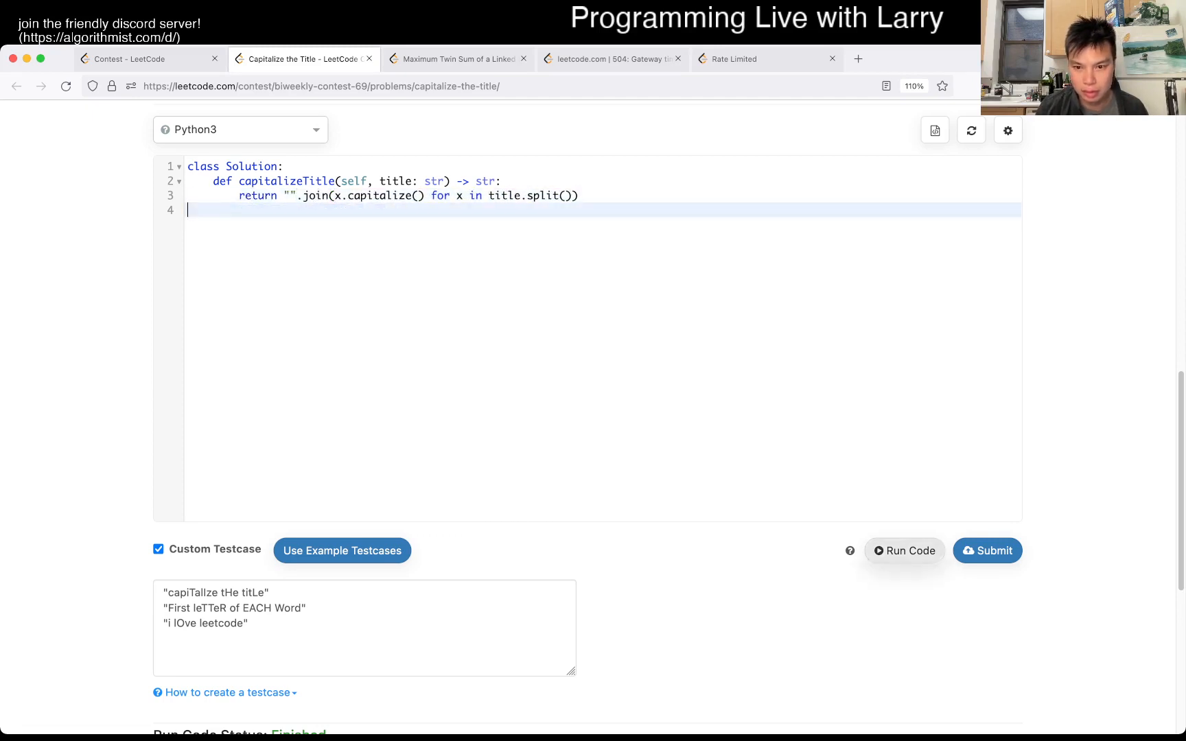
scroll(down, 3)
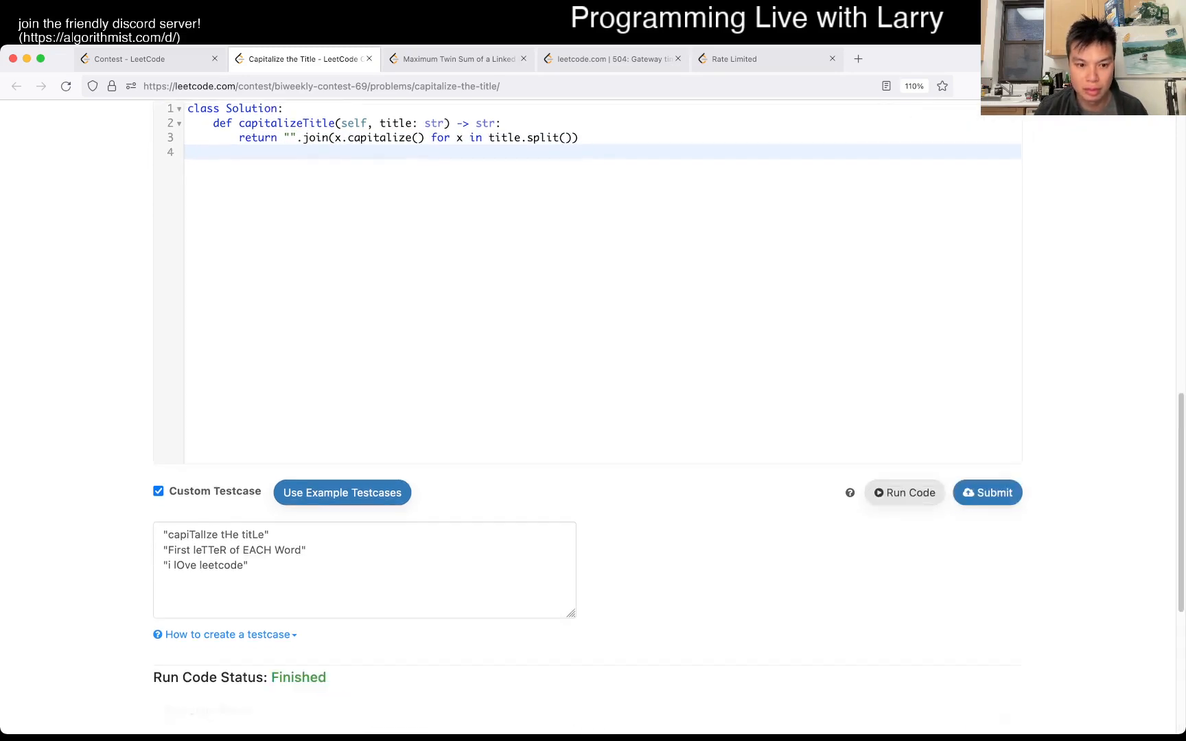
click(904, 493)
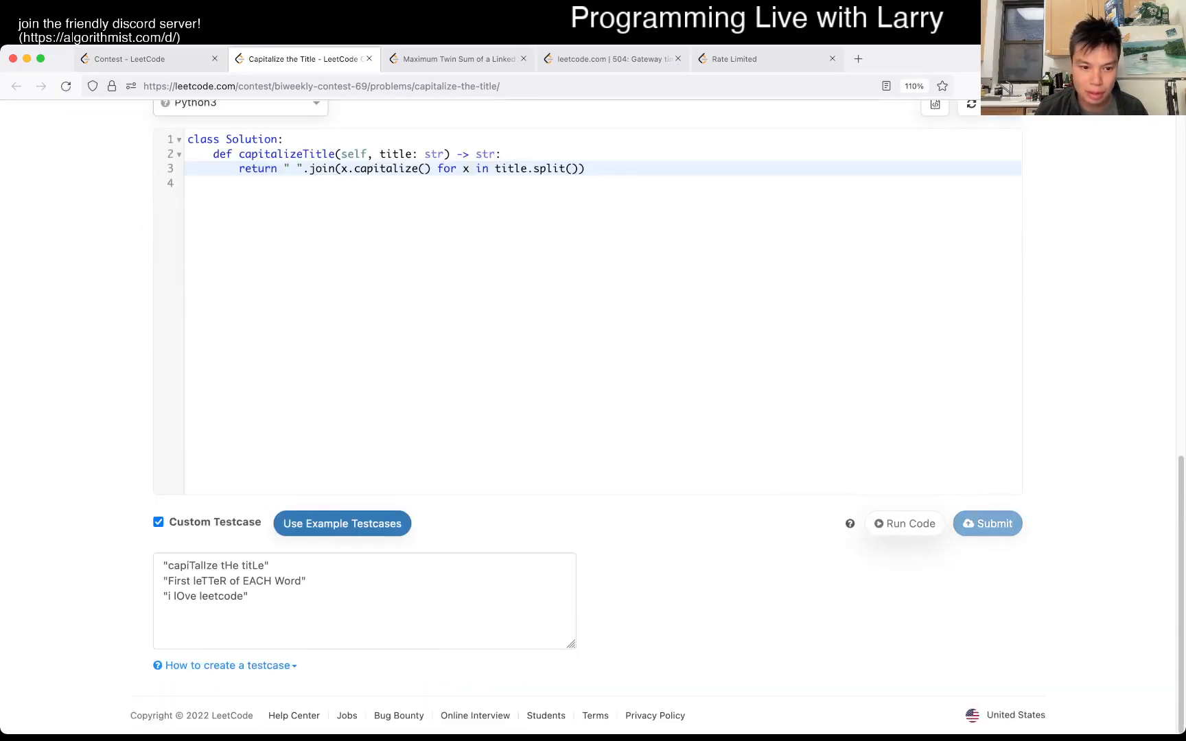
click(904, 522)
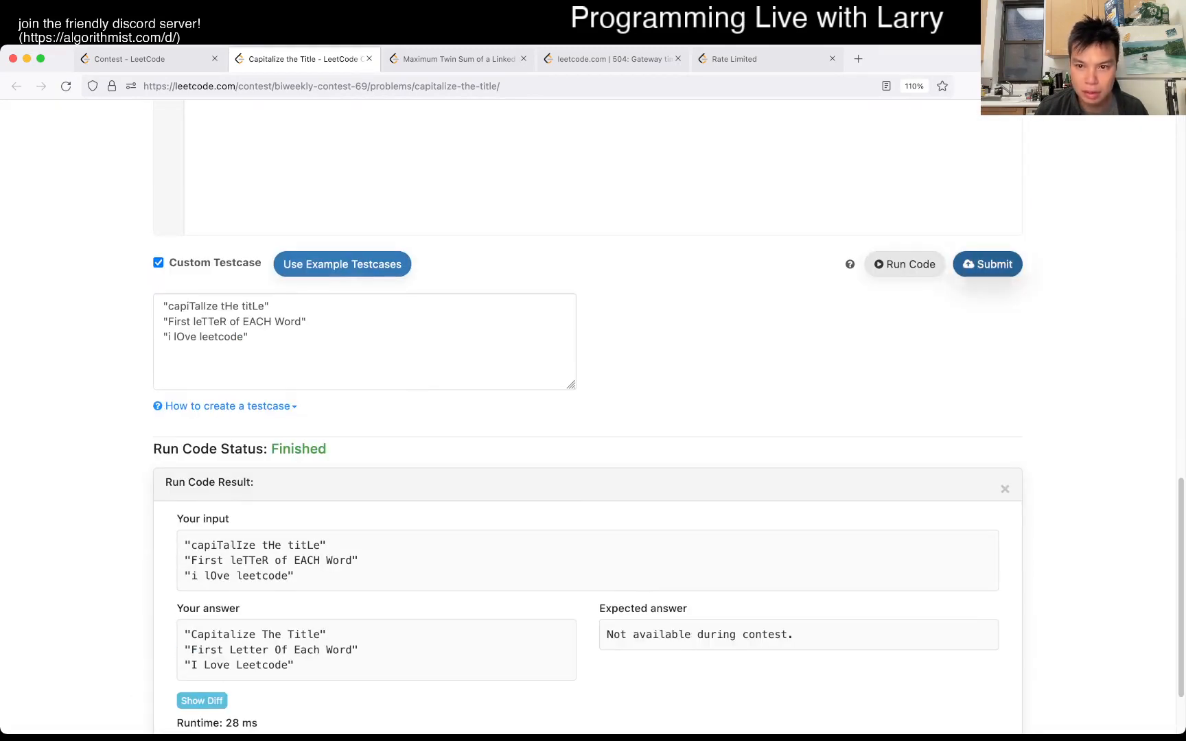
Submit, review the Wrong Answer on 'First leTTeR of EACH Word', and reload both errored tabs.
click(987, 264)
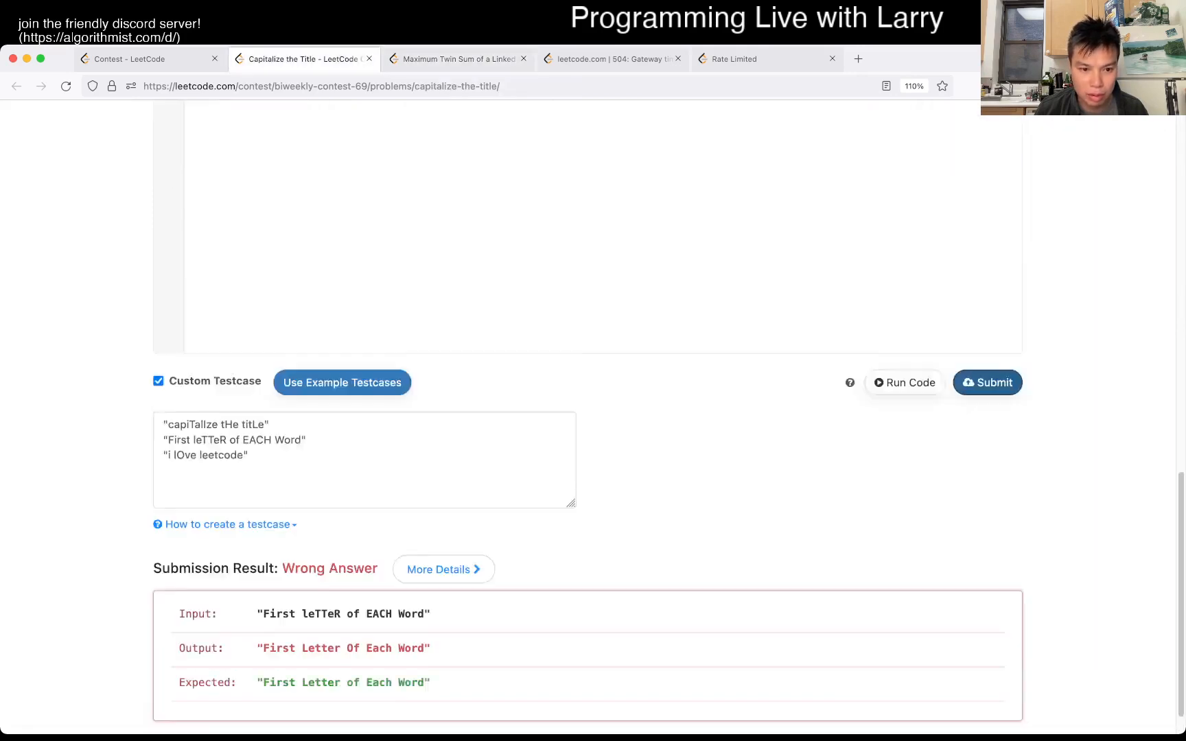
scroll(down, 3)
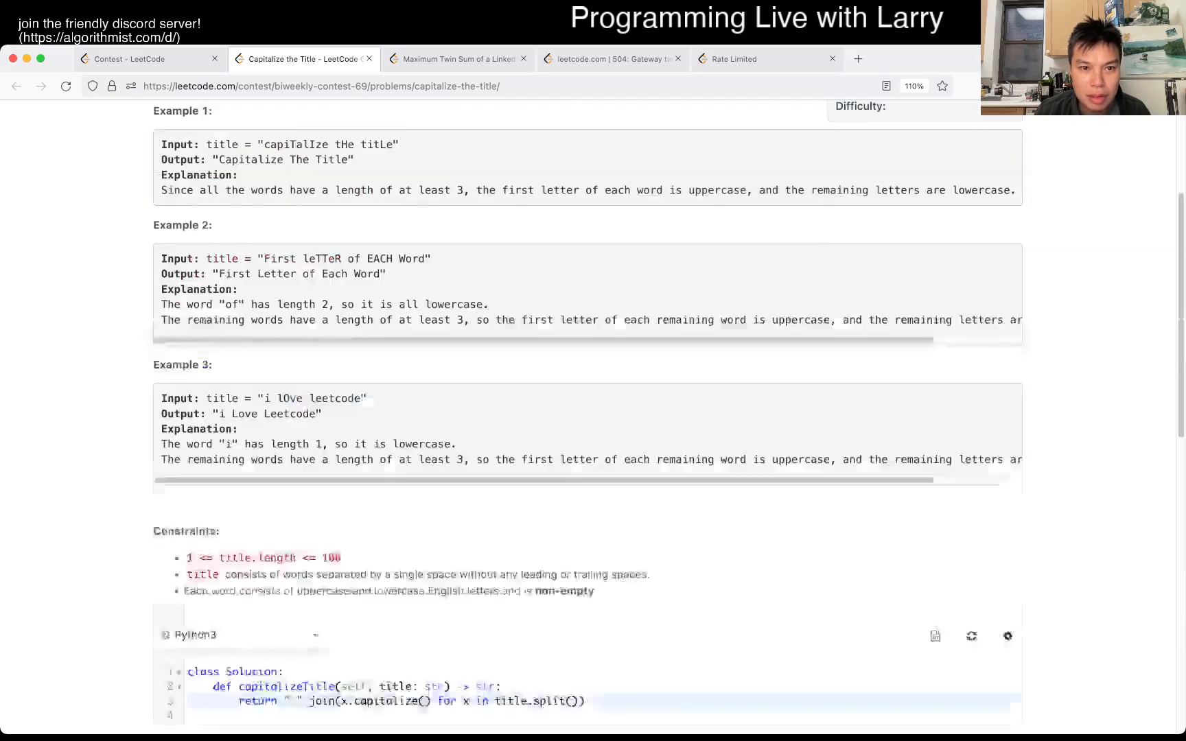
scroll(up, 3)
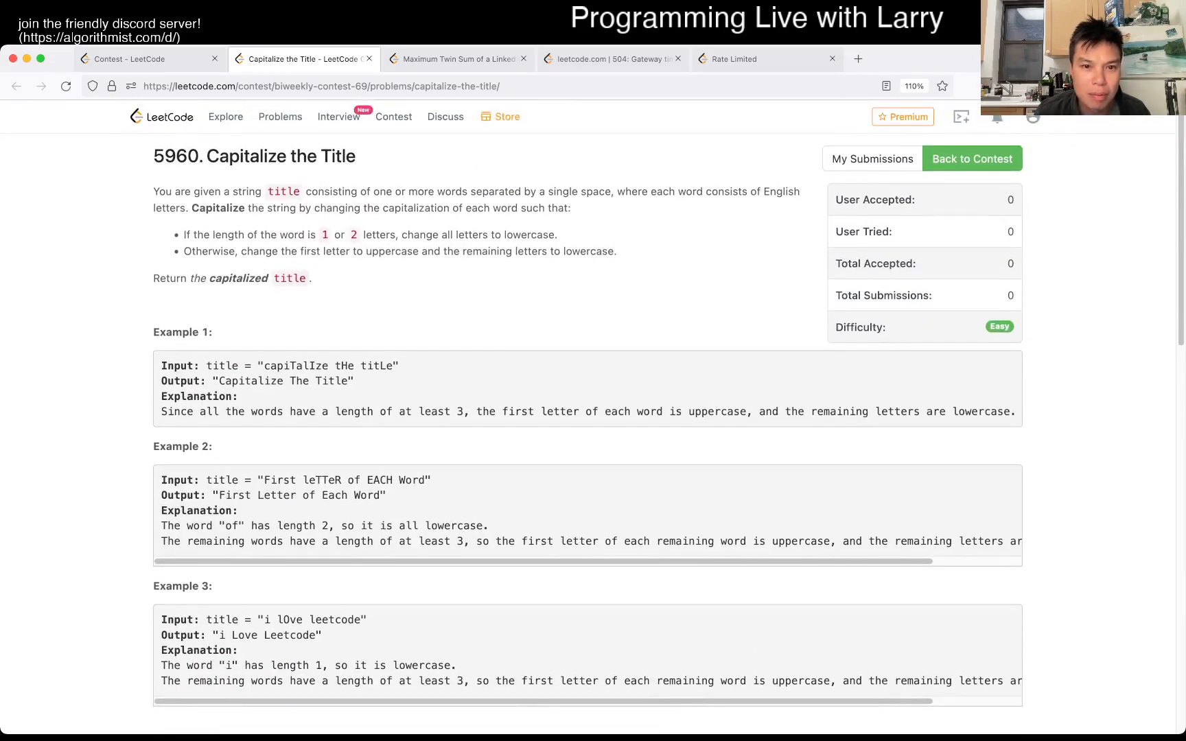
scroll(down, 3)
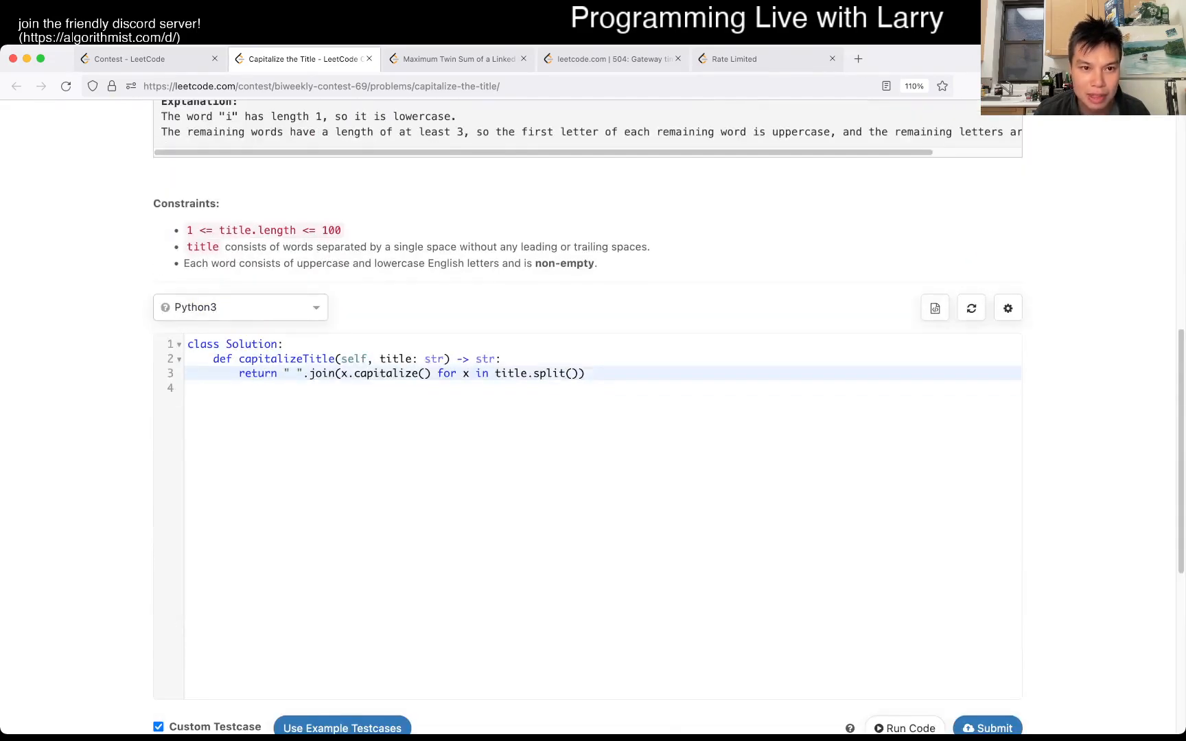
scroll(down, 3)
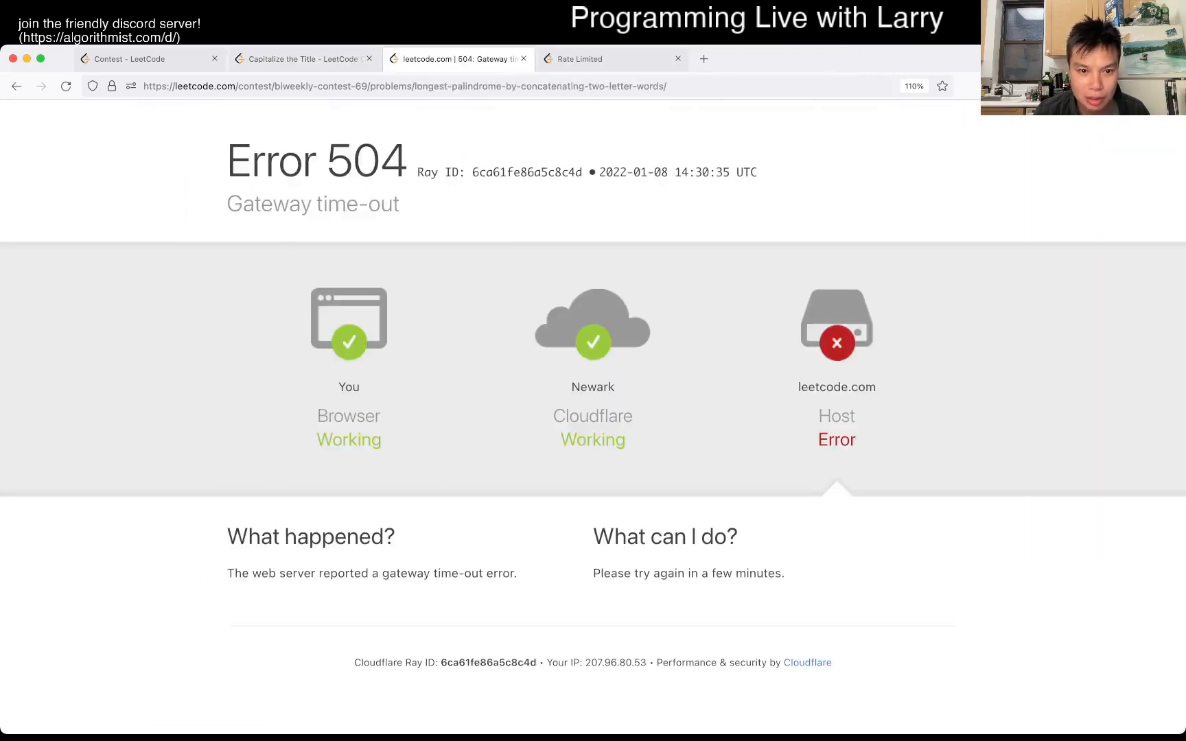
click(603, 59)
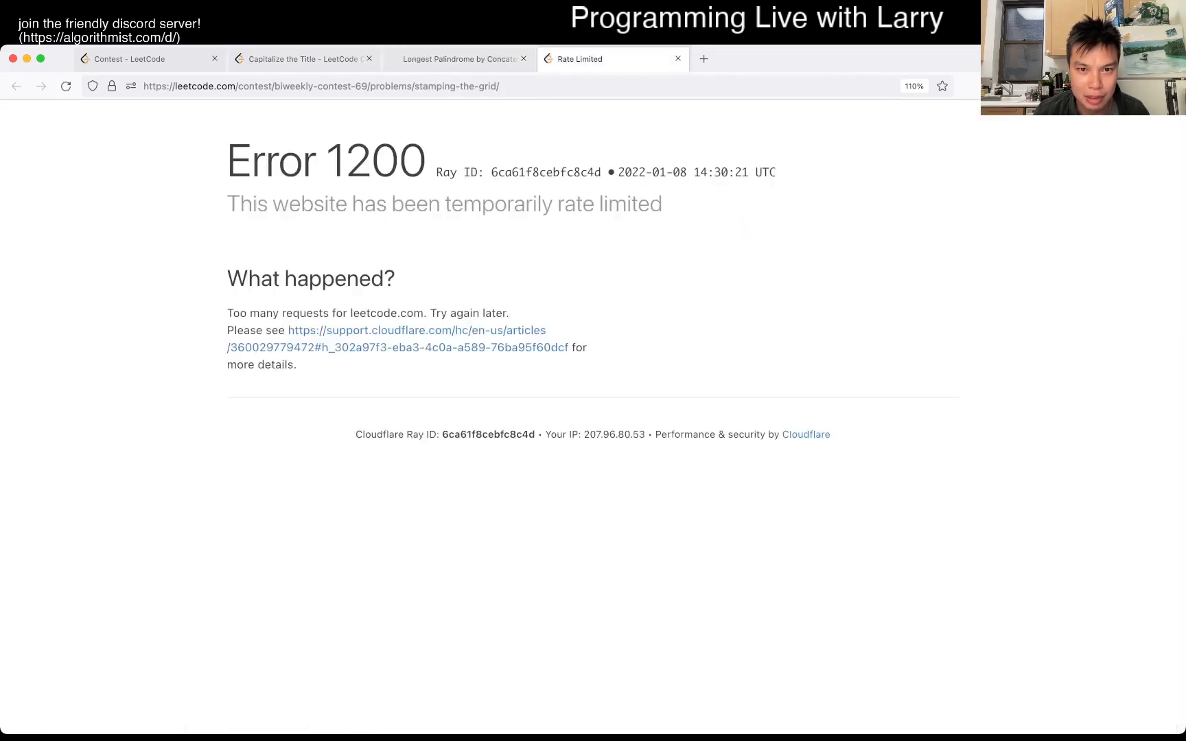
click(305, 59)
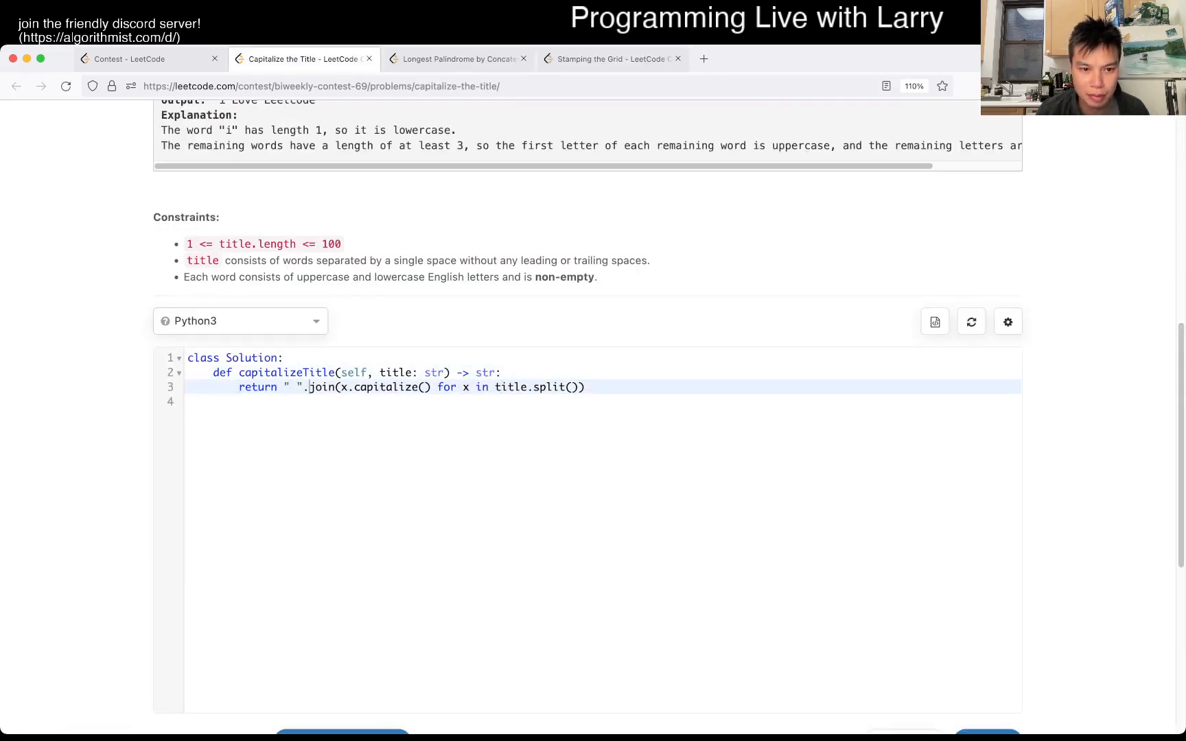
Add helper f(x) lowercasing words of length <= 2, join with f(x), and run.
text(f()
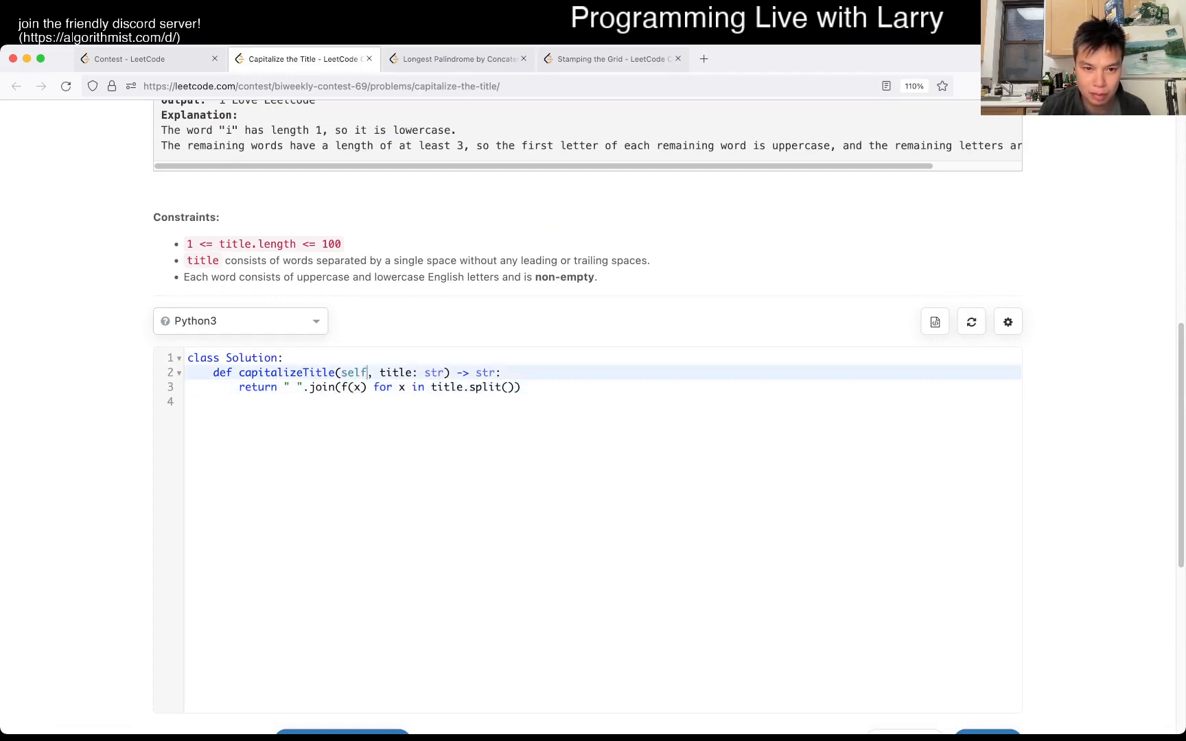
text(def f(x):)
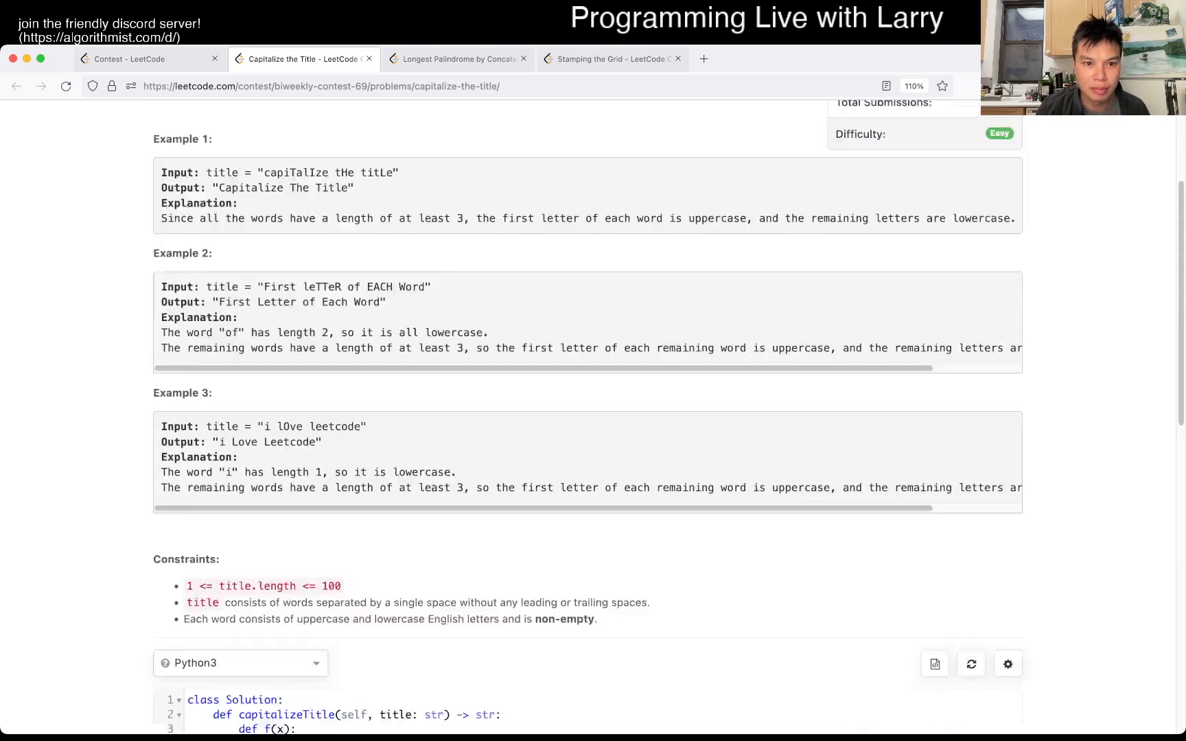
text(if len)
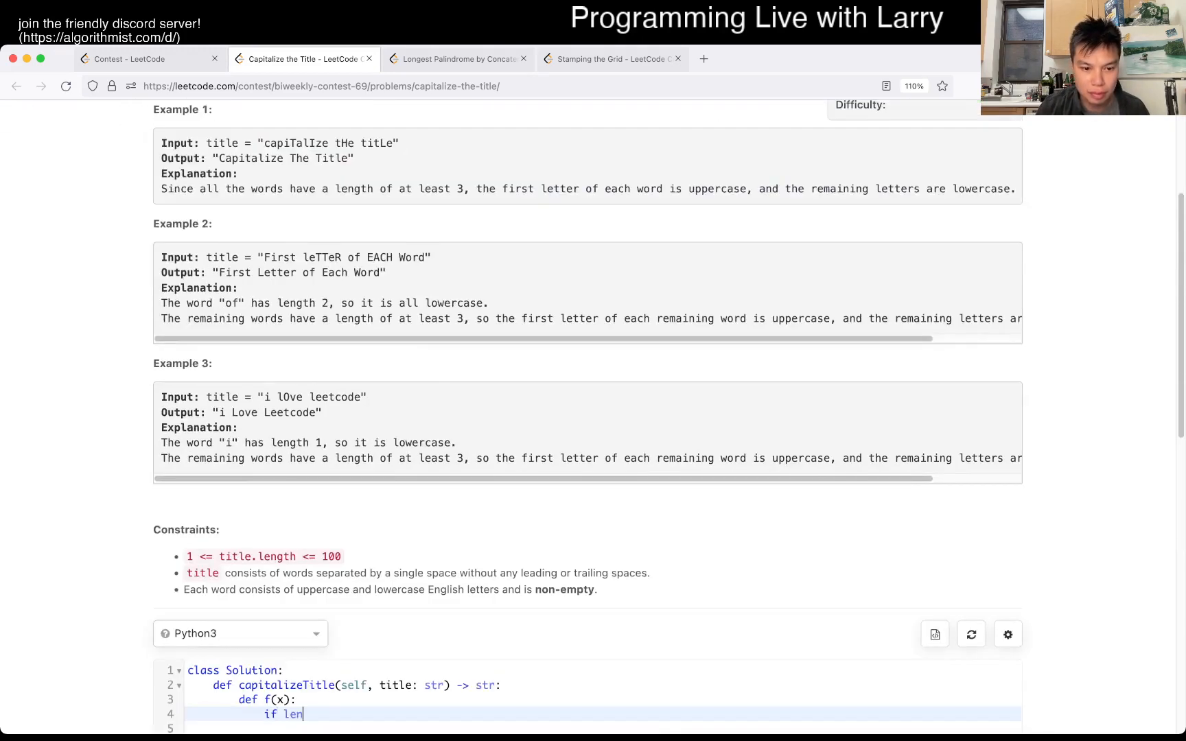
text((x) =)
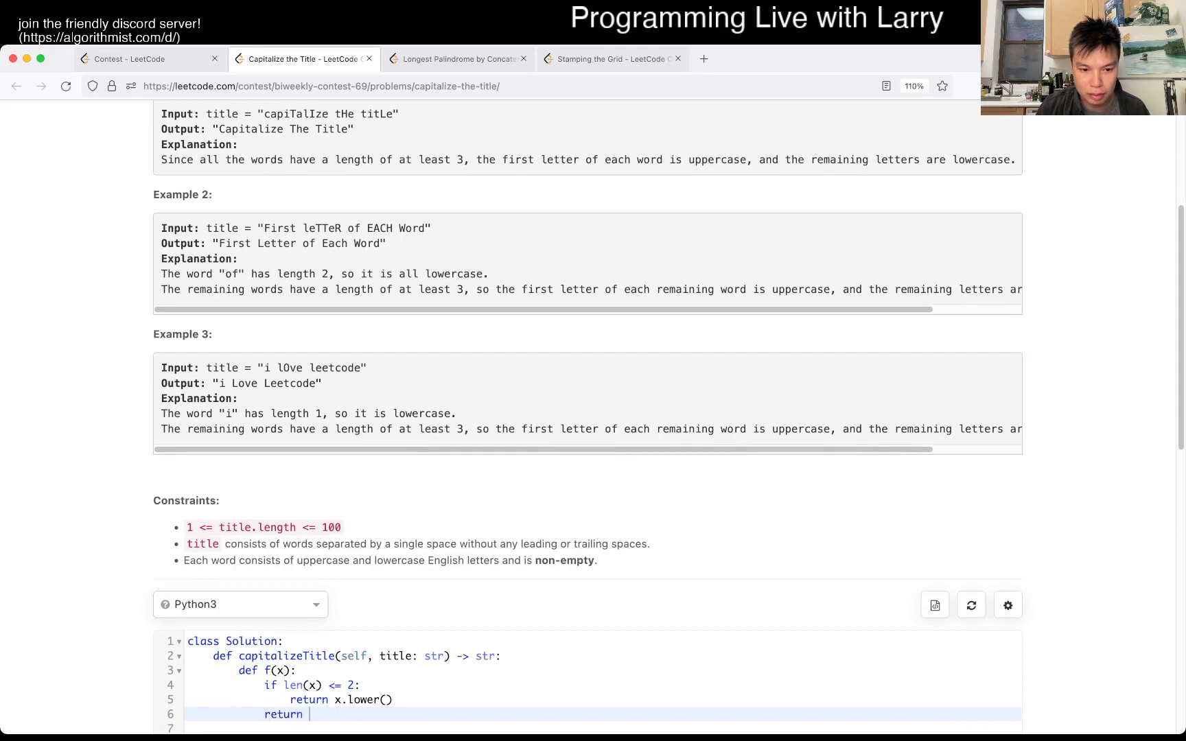
text(x.capitalize())
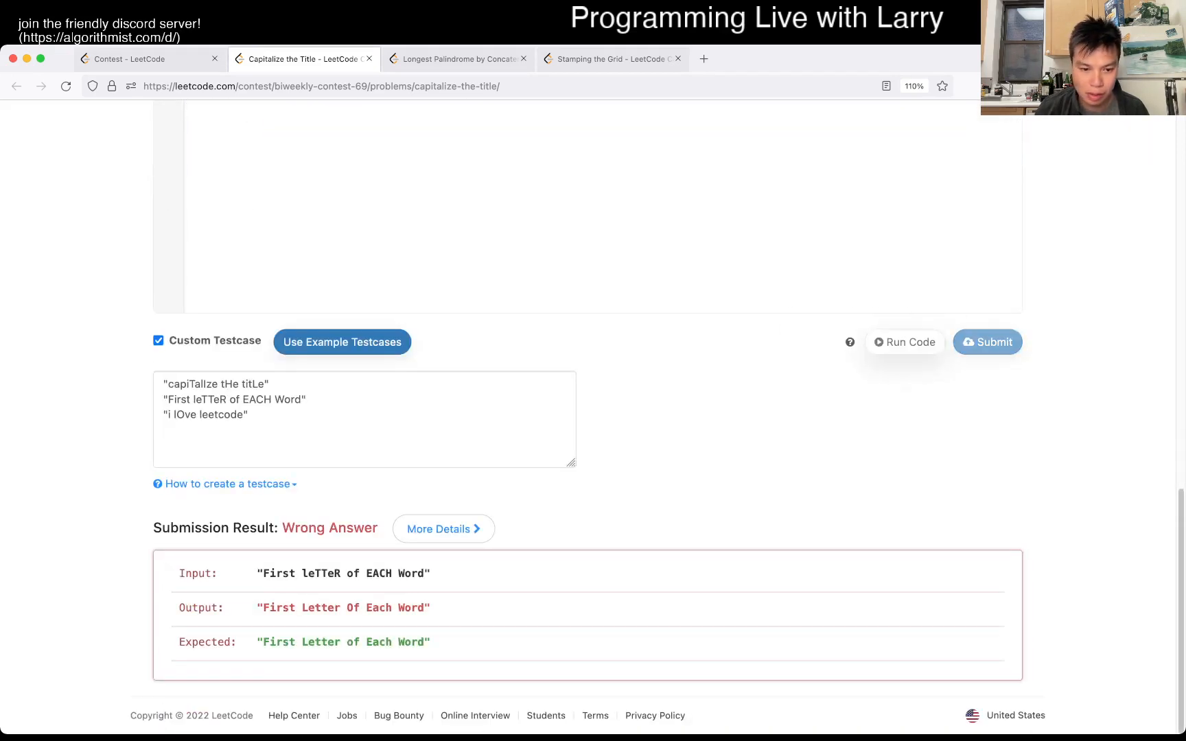
click(904, 341)
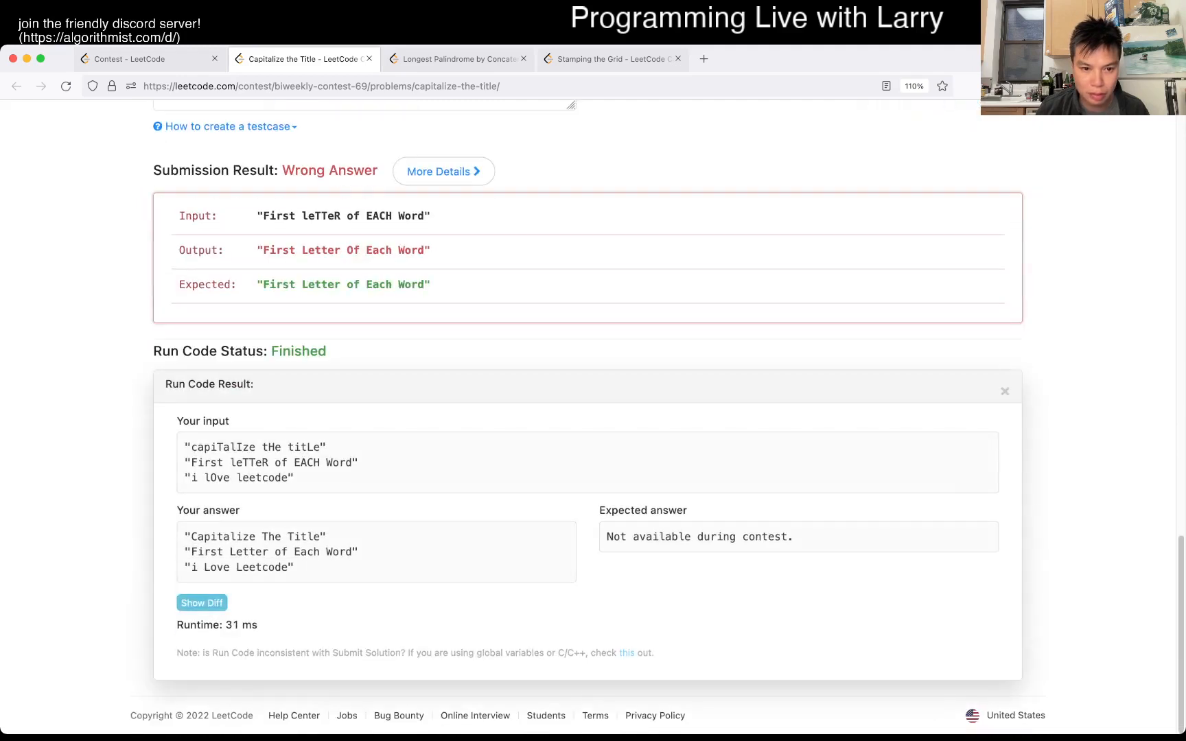